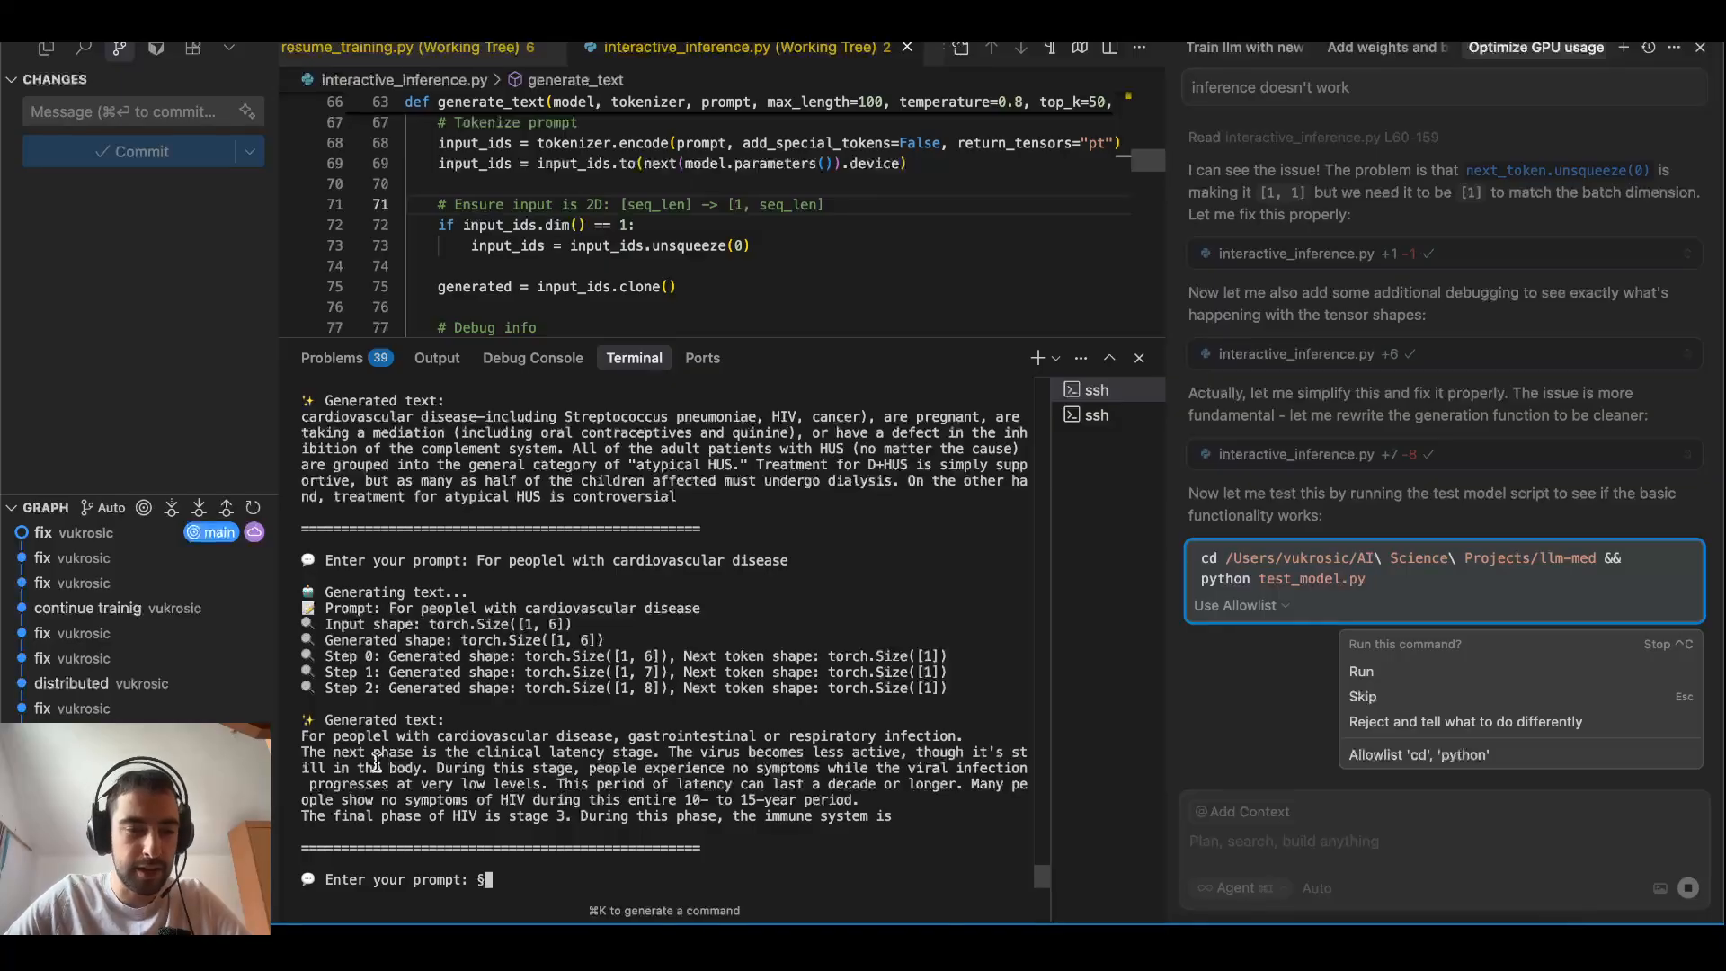
- Highlight part of the generated medical answer in the terminal, then switch the sidebar to the LLM-MED file list
left_click_drag(333, 752, 572, 752)
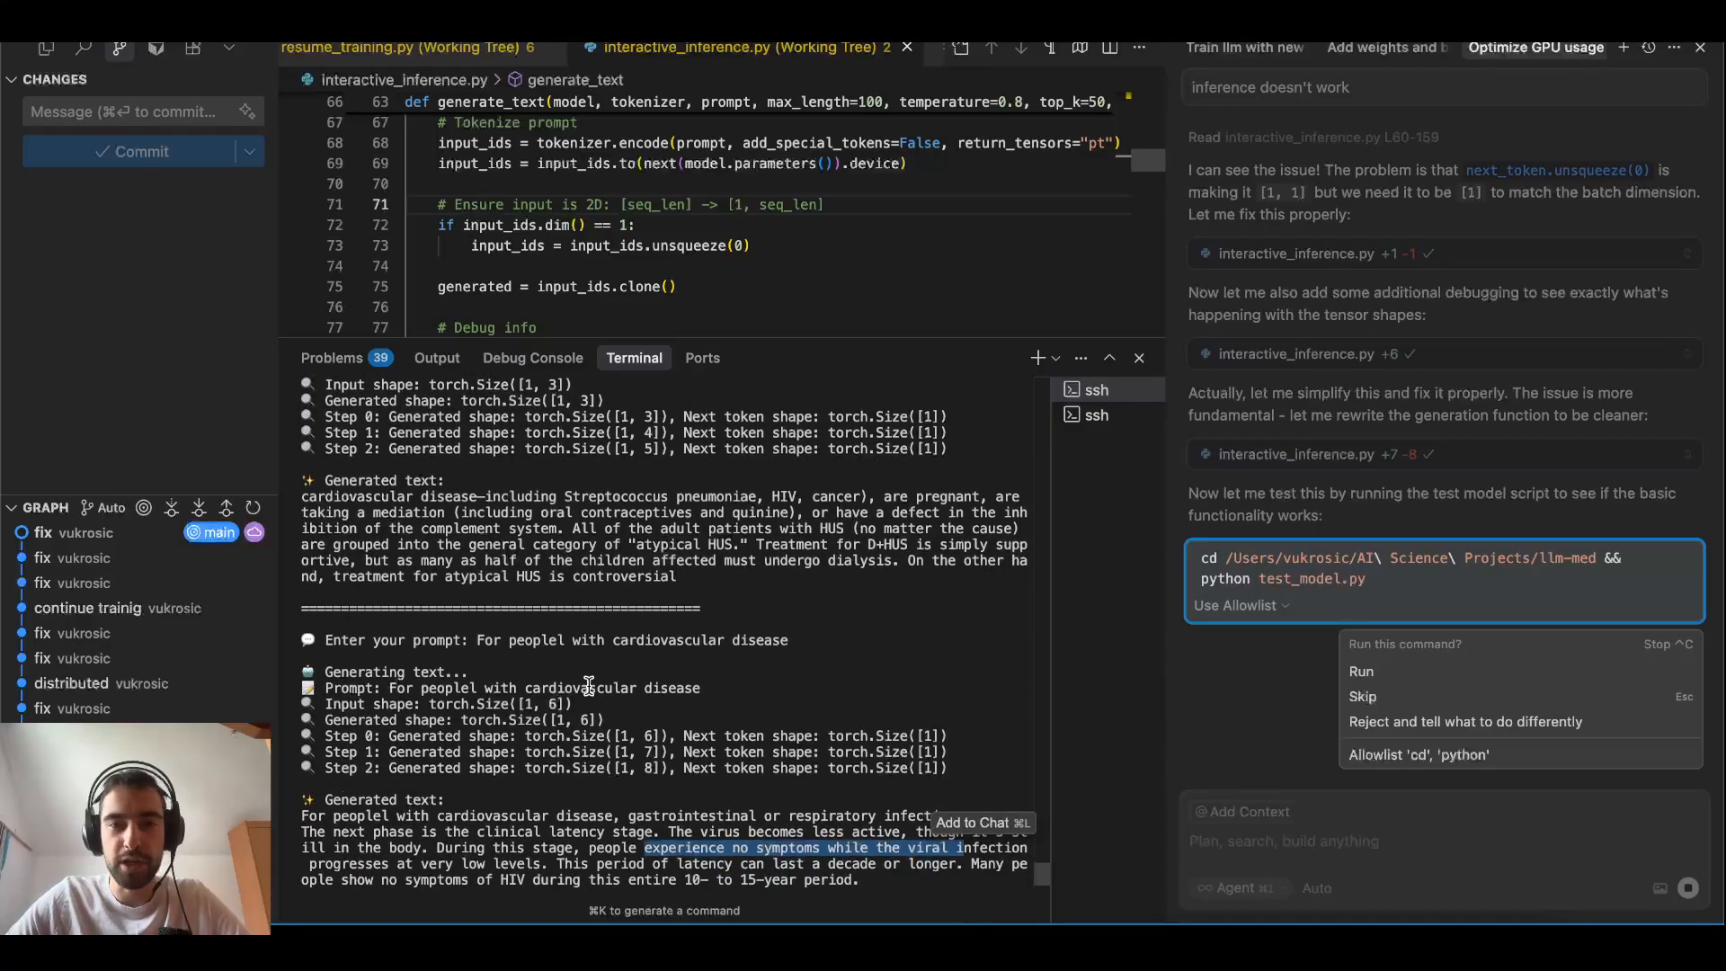
scroll("down", 3)
type("§§")
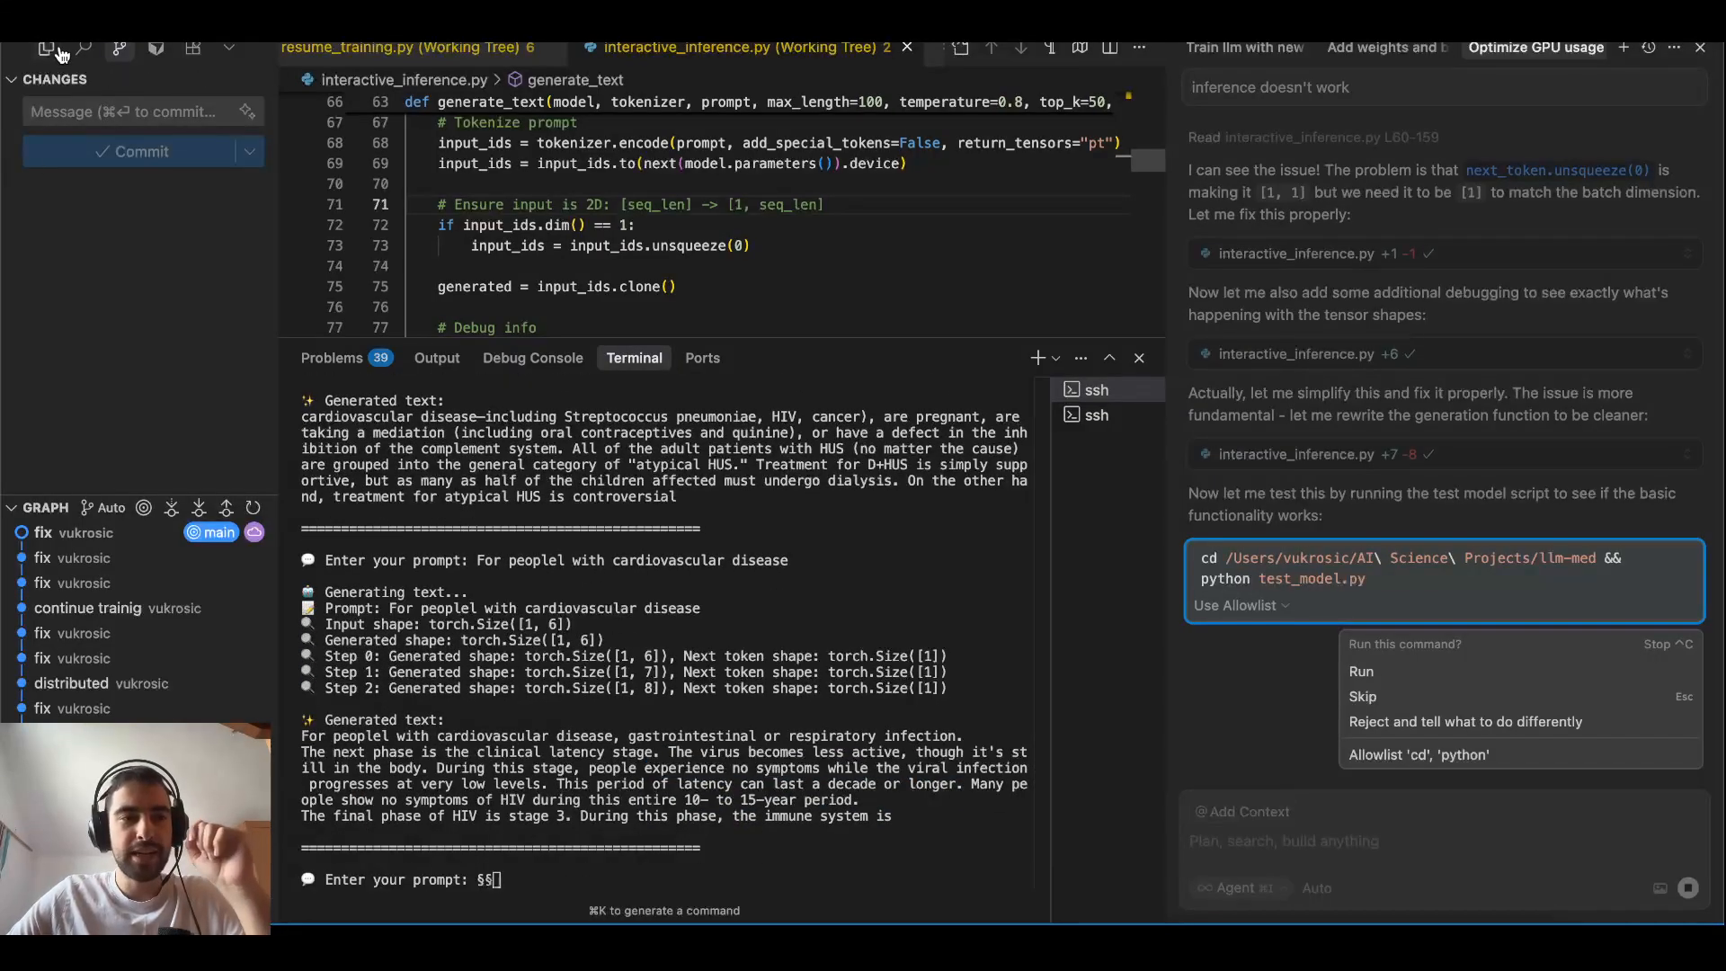
left_click(48, 48)
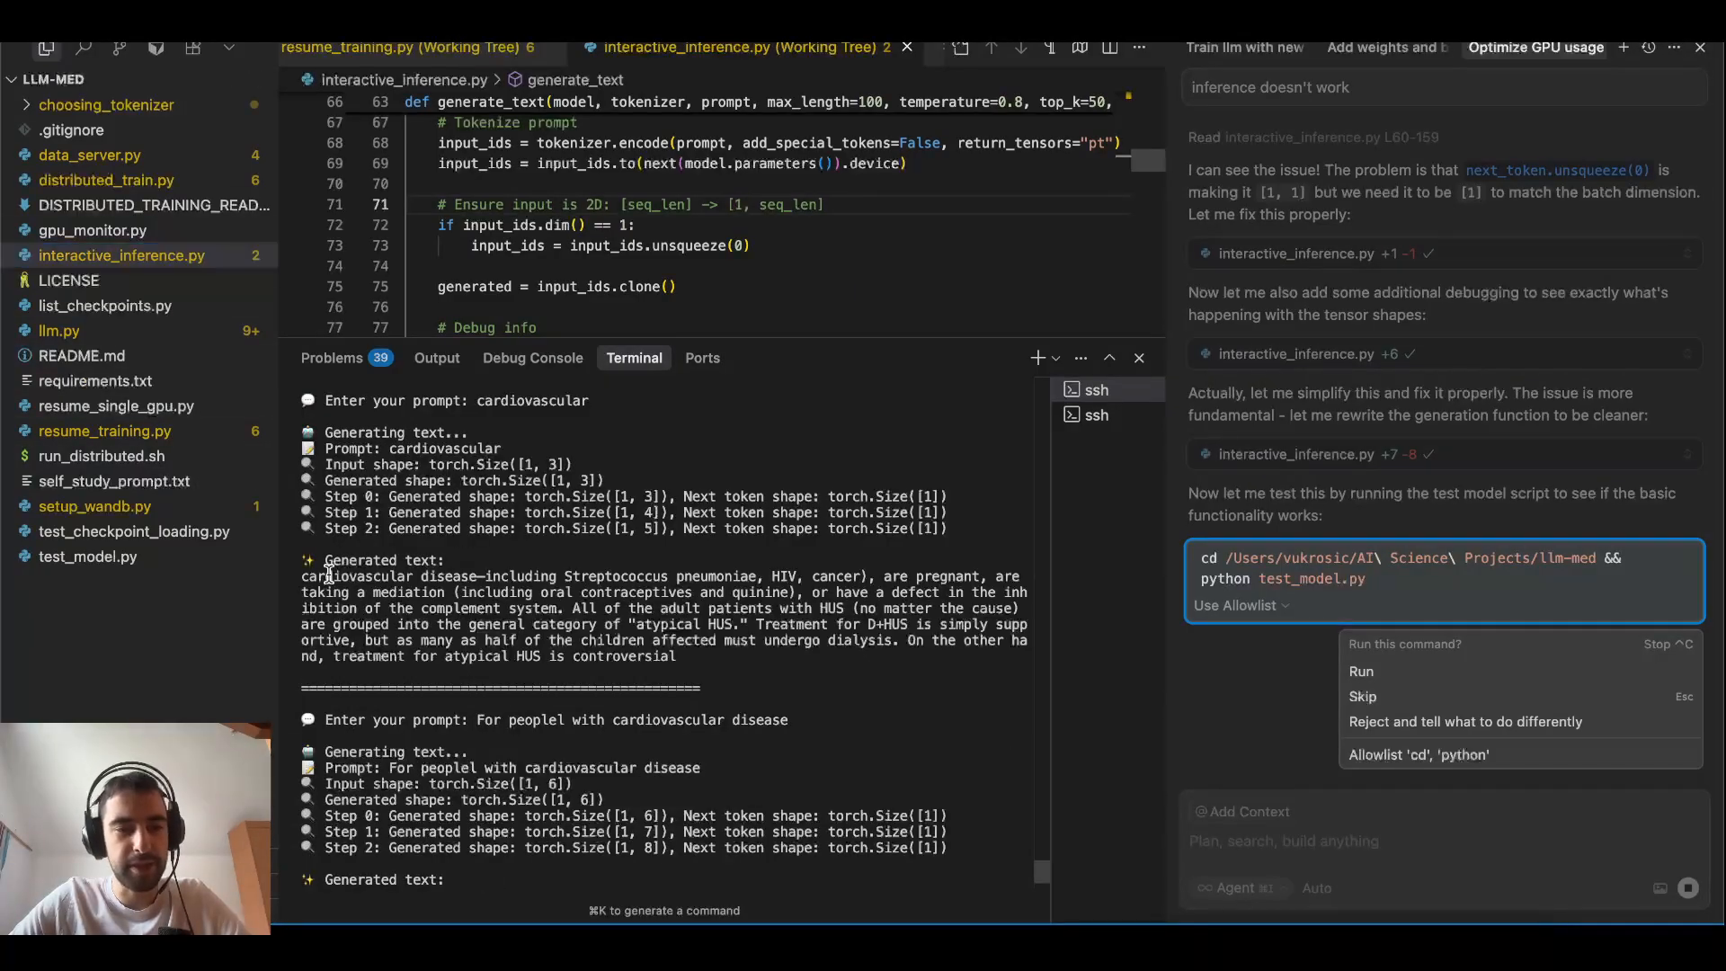
left_click_drag(303, 576, 682, 655)
type("§§§")
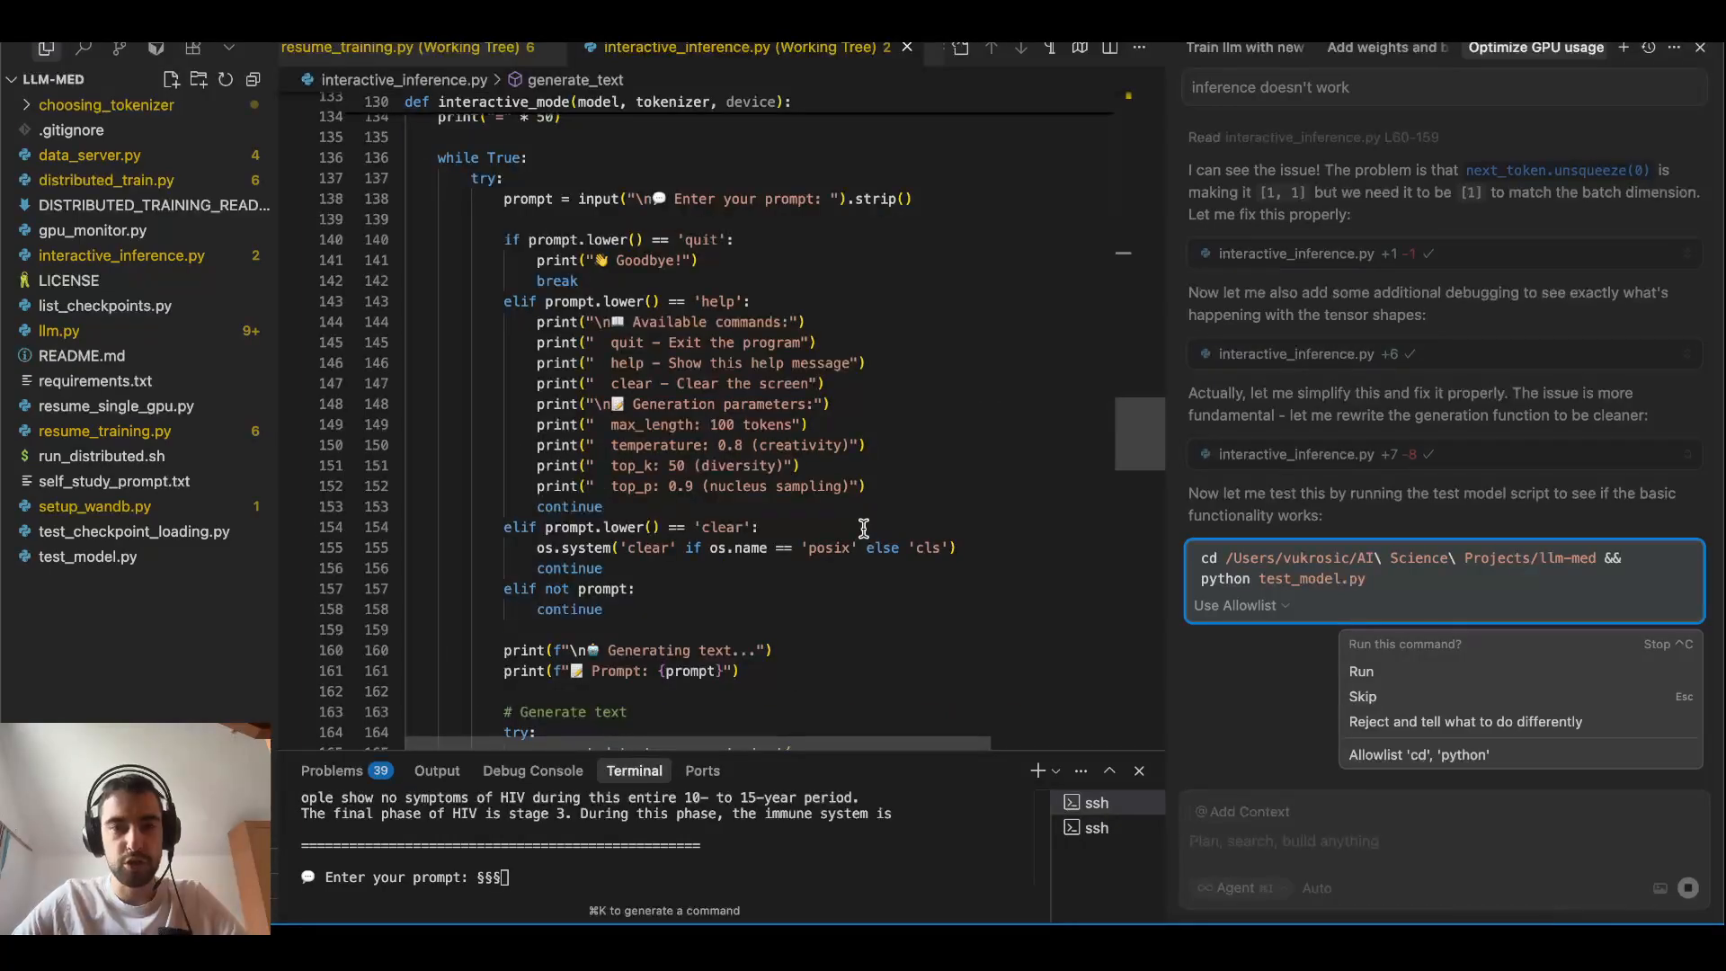
- Scroll interactive_inference.py to the checkpoint-finding and model-loading code in main()
scroll("down", 3)
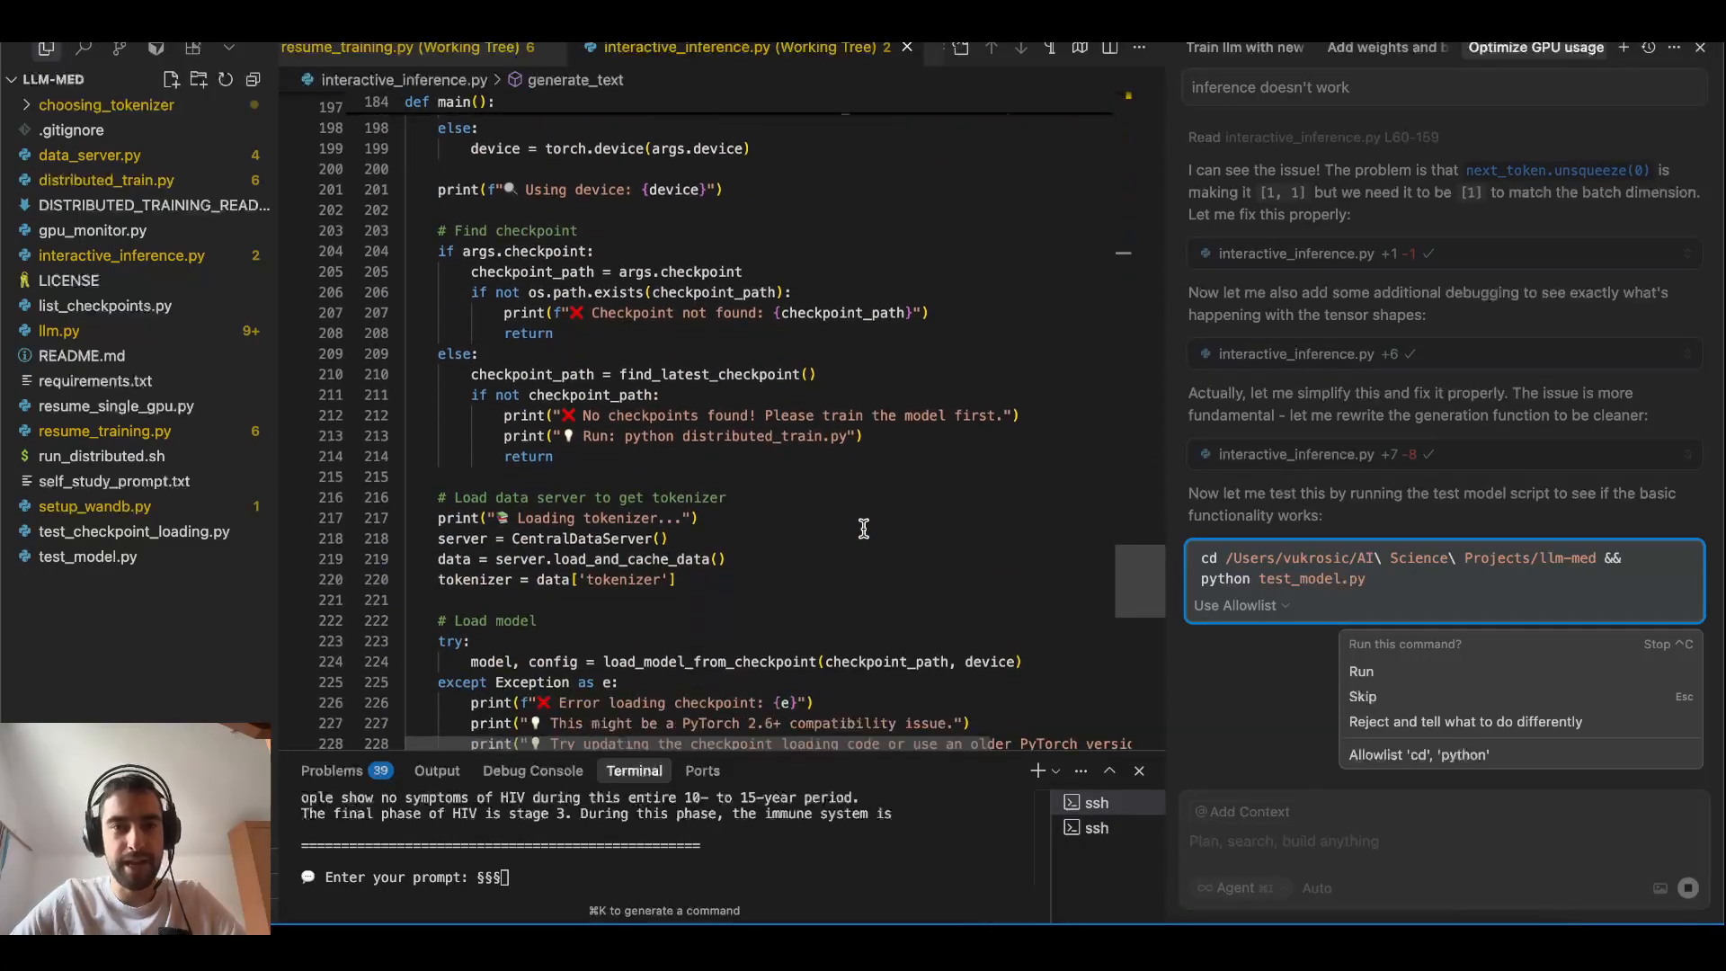
scroll("down", 3)
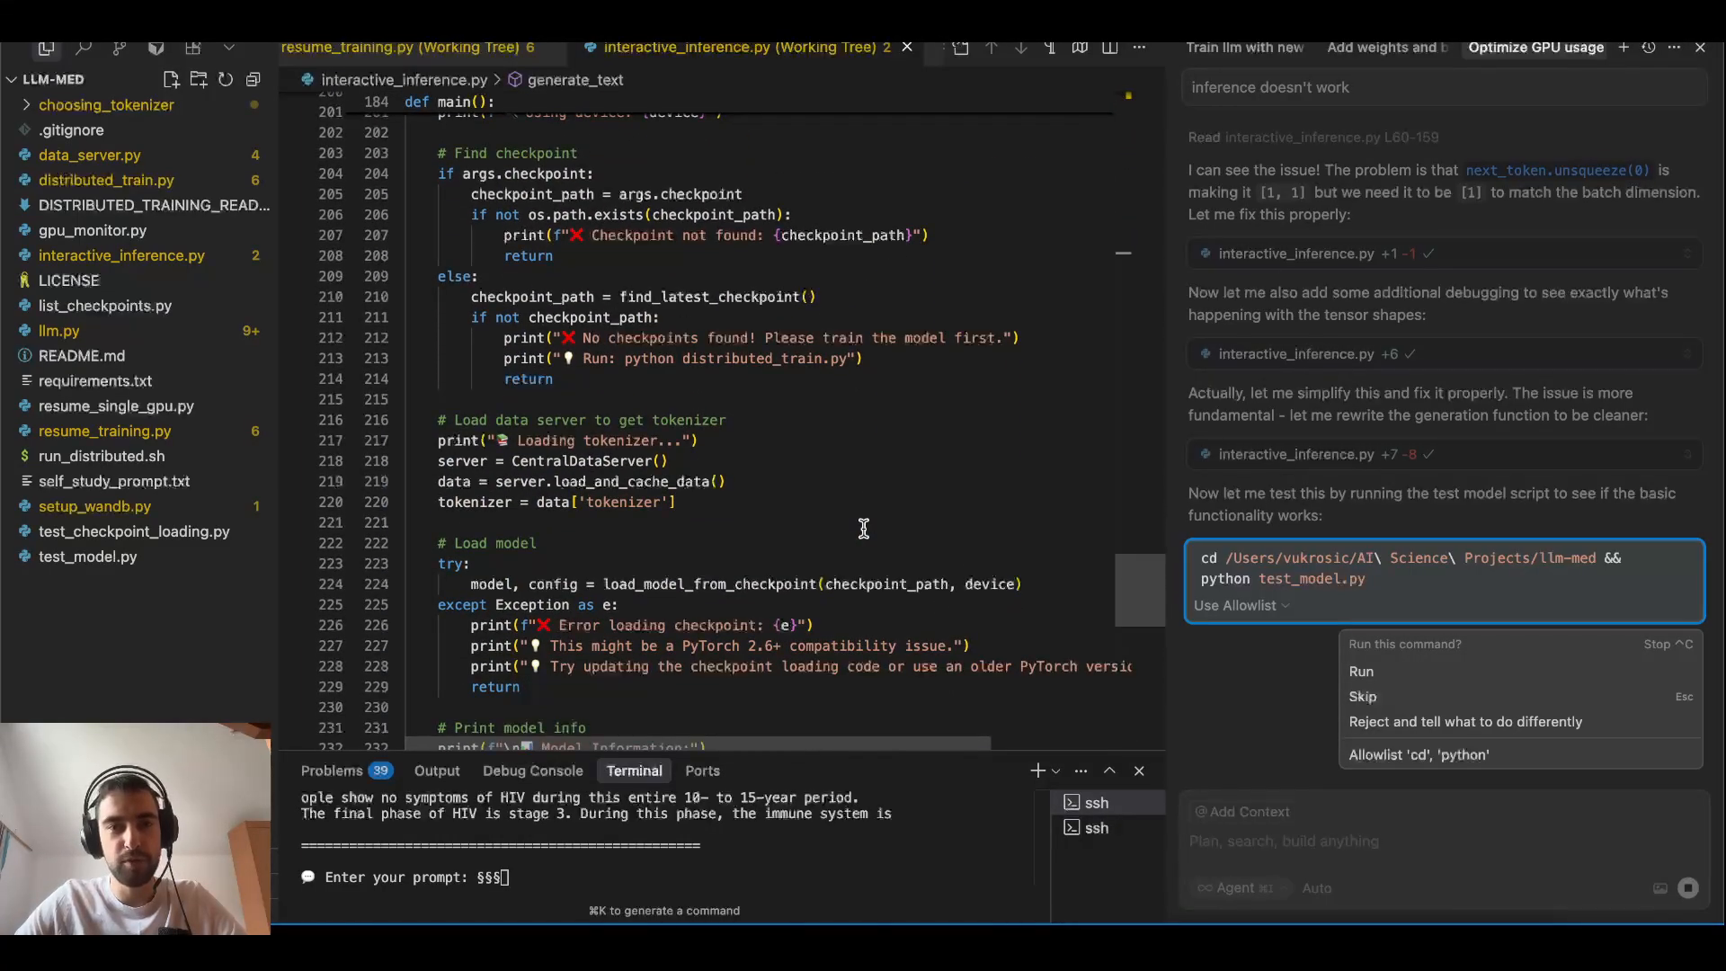
scroll("up", 3)
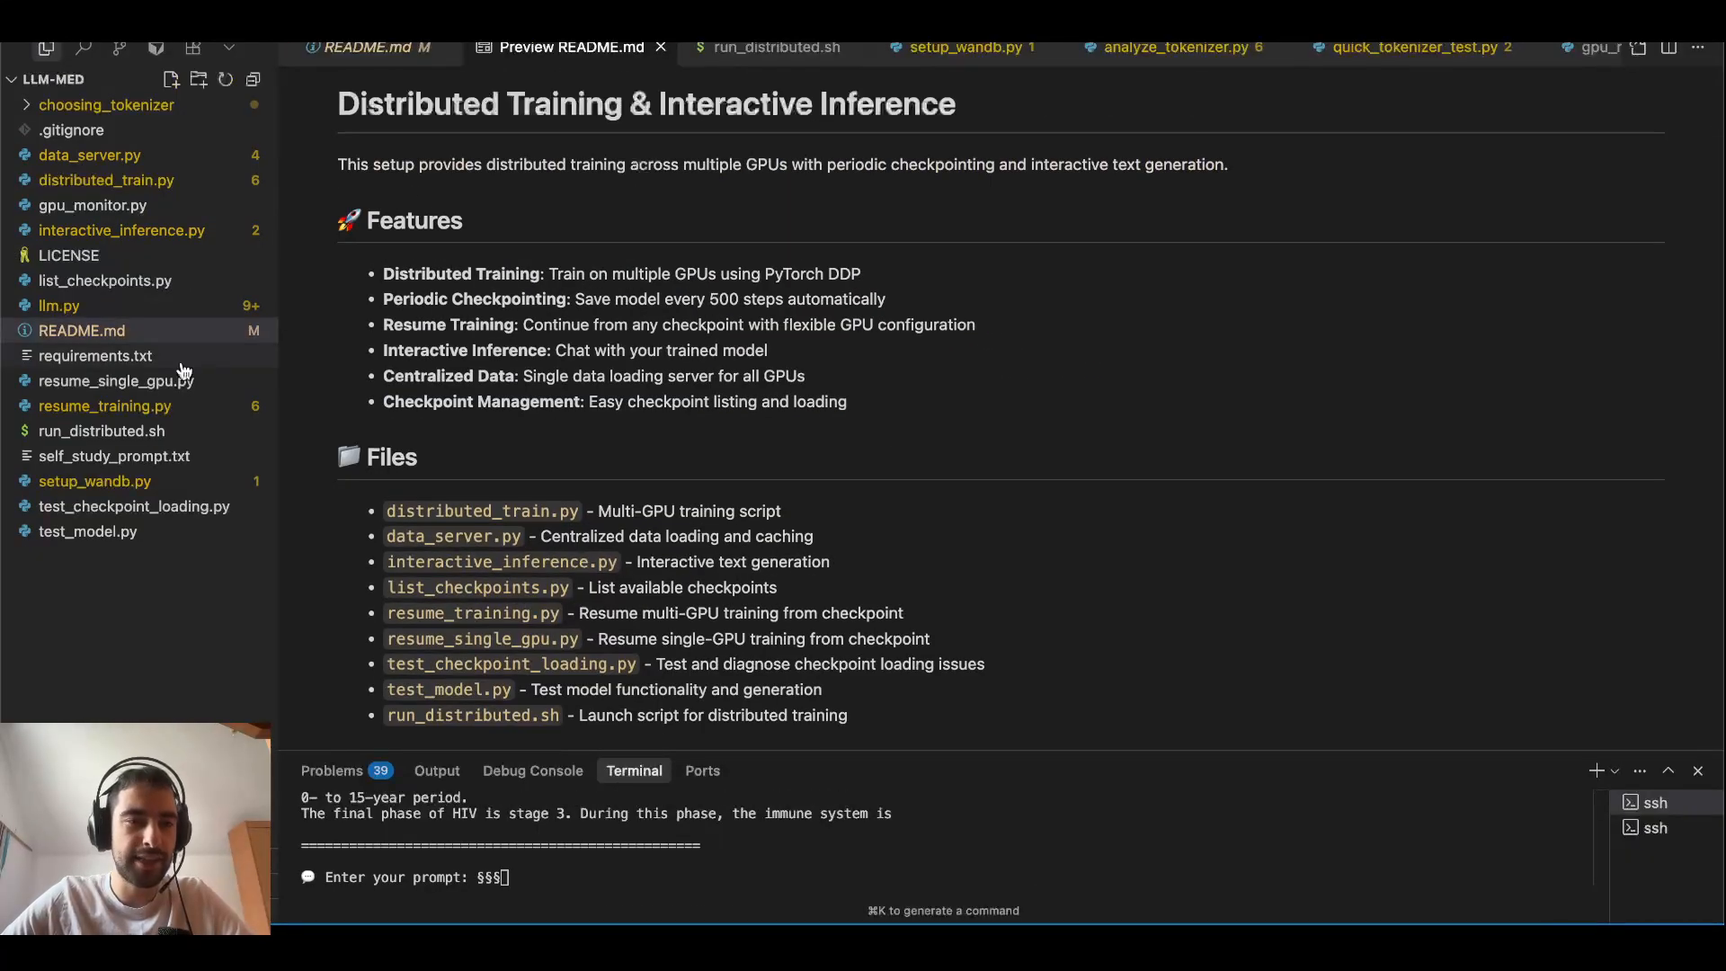
- Scroll the README preview past Features and Files to '3. Resume Training from Checkpoint'
scroll("down", 3)
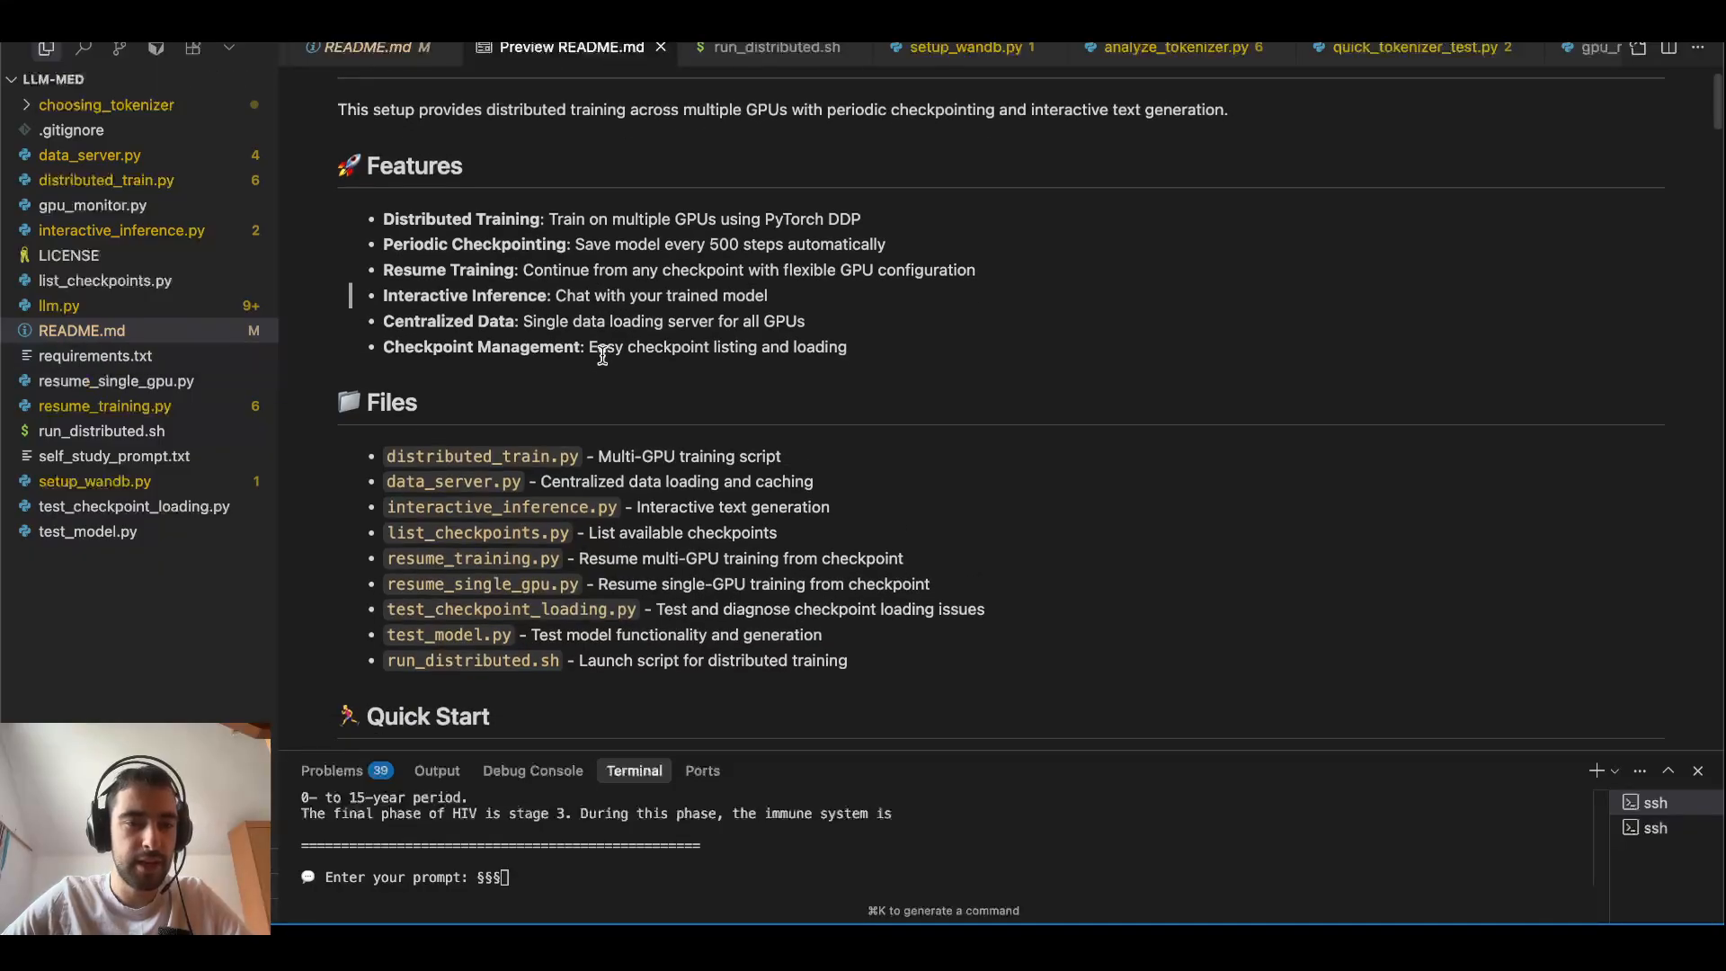
scroll("down", 3)
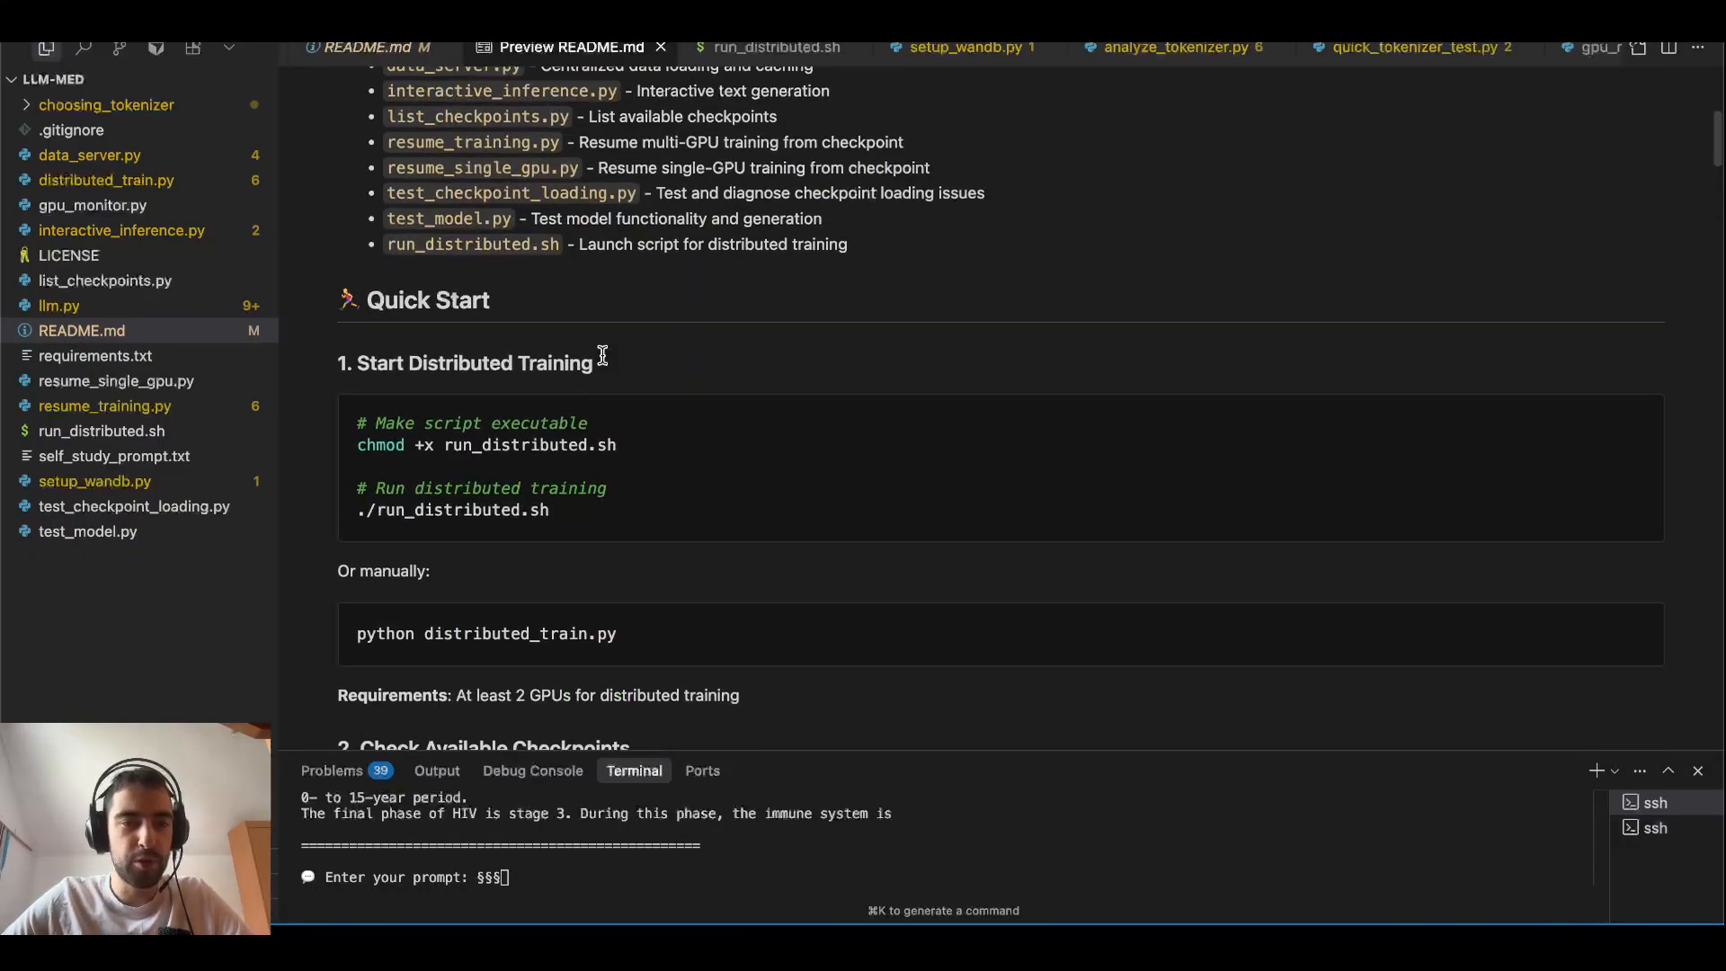
scroll("down", 3)
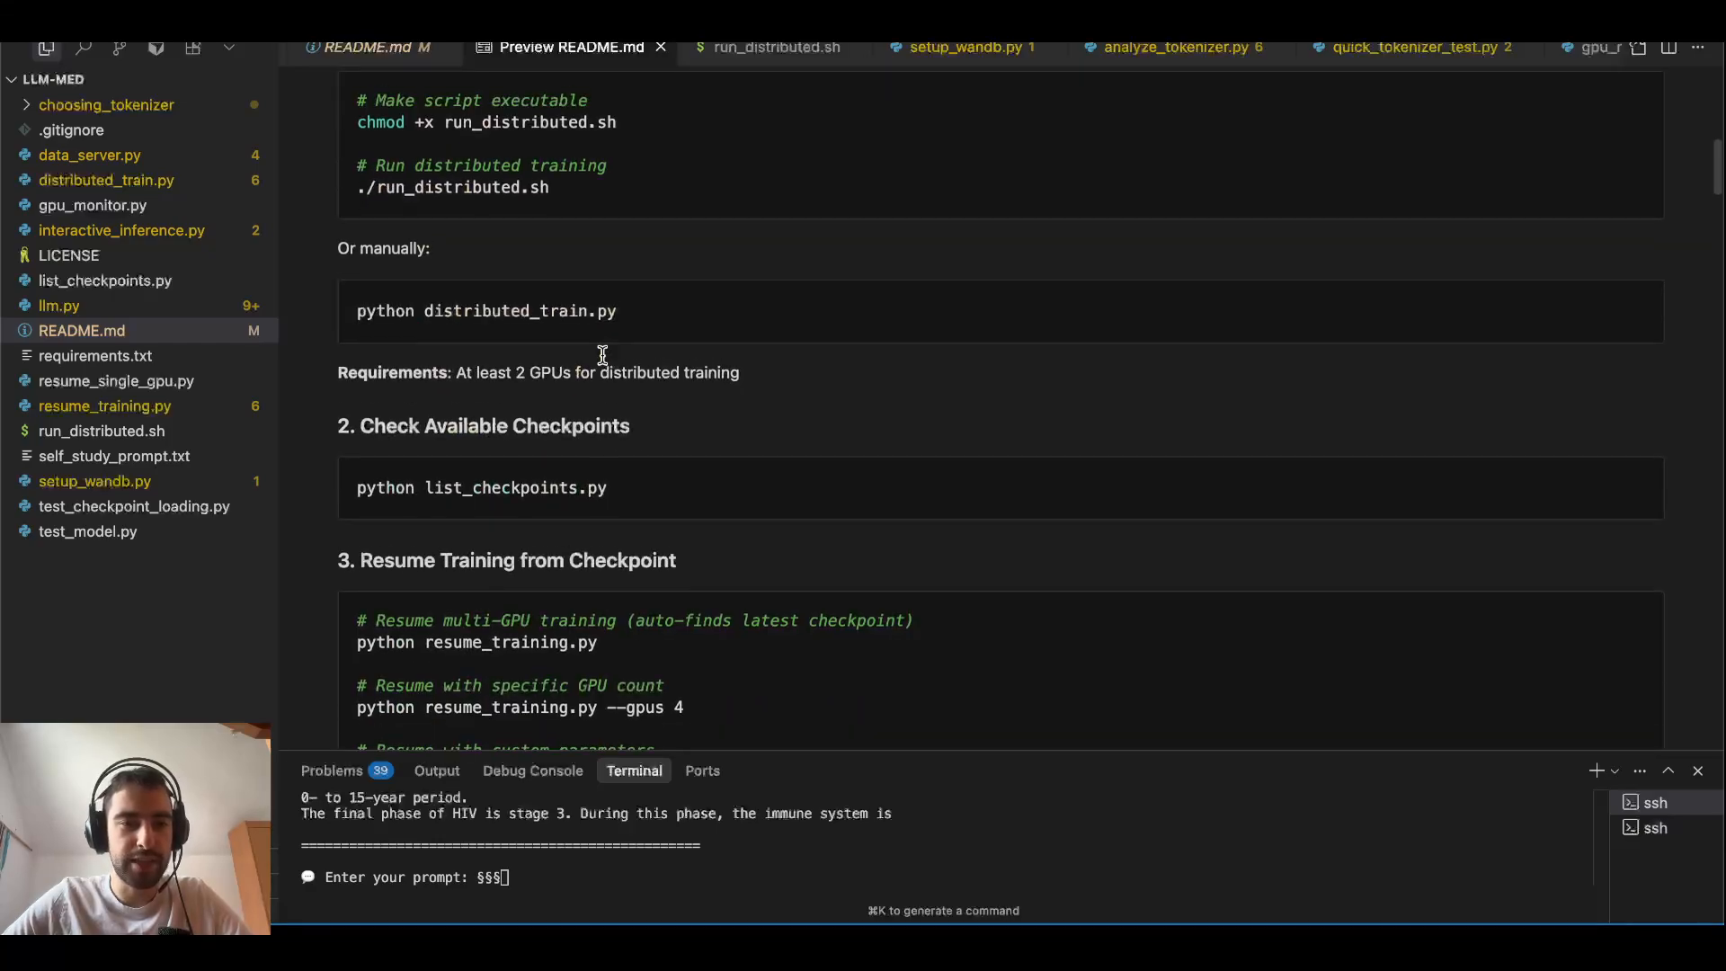
scroll("down", 3)
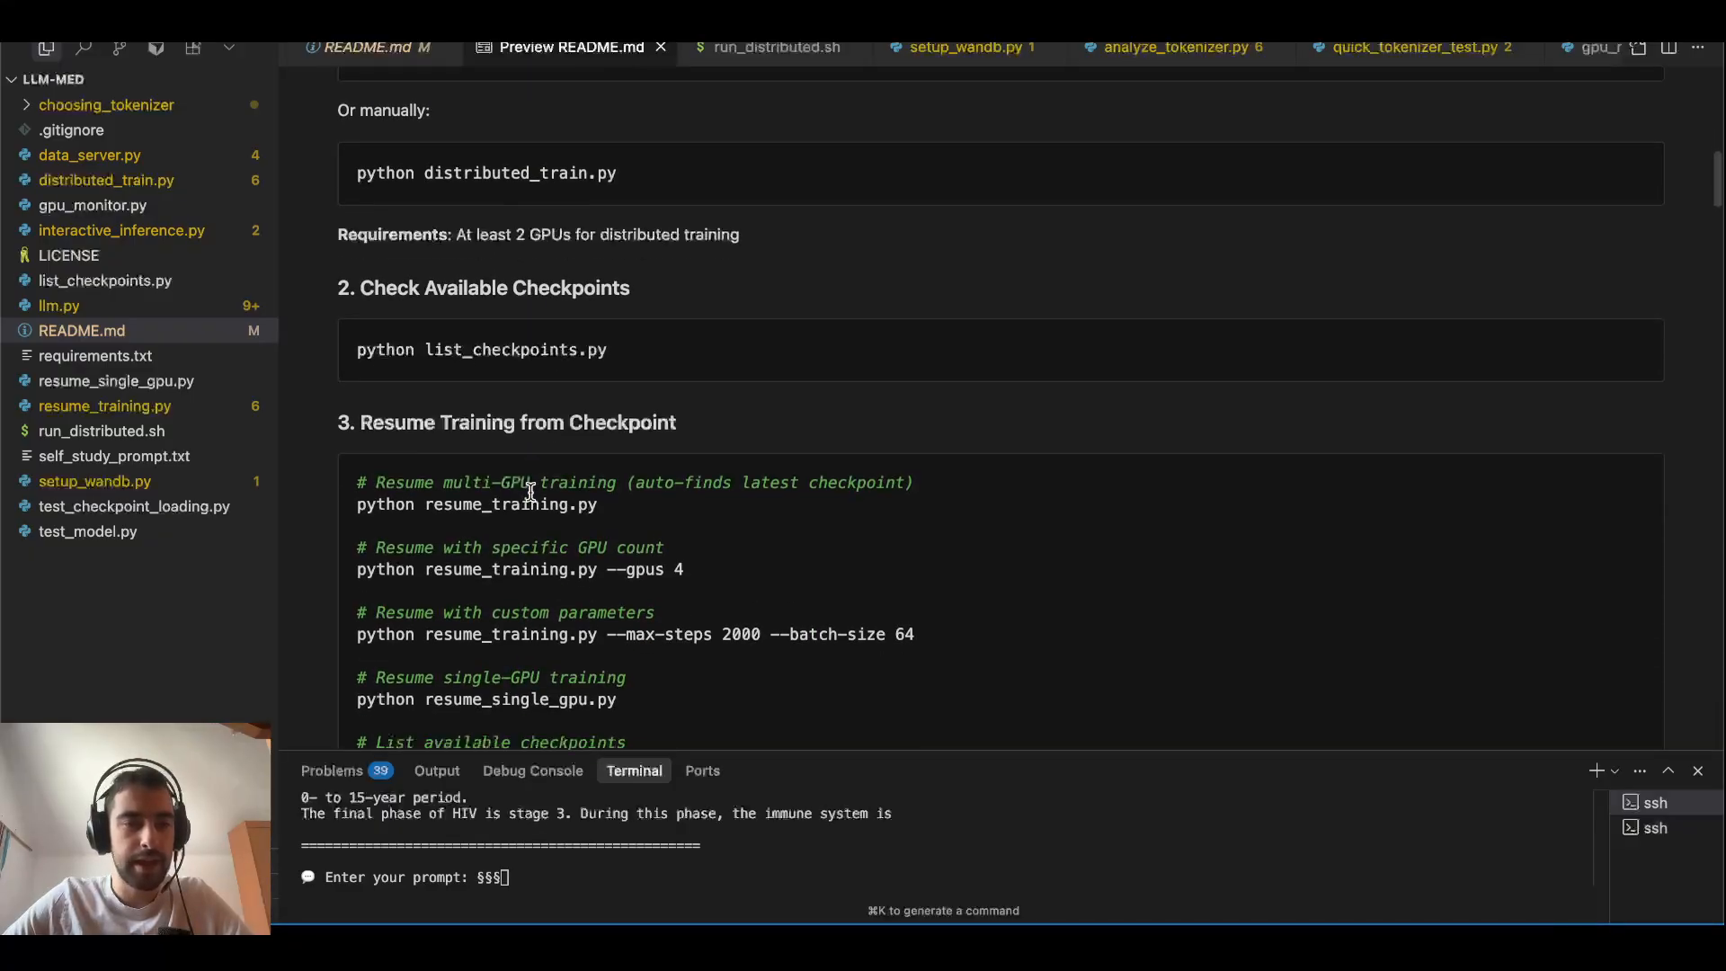
scroll("down", 3)
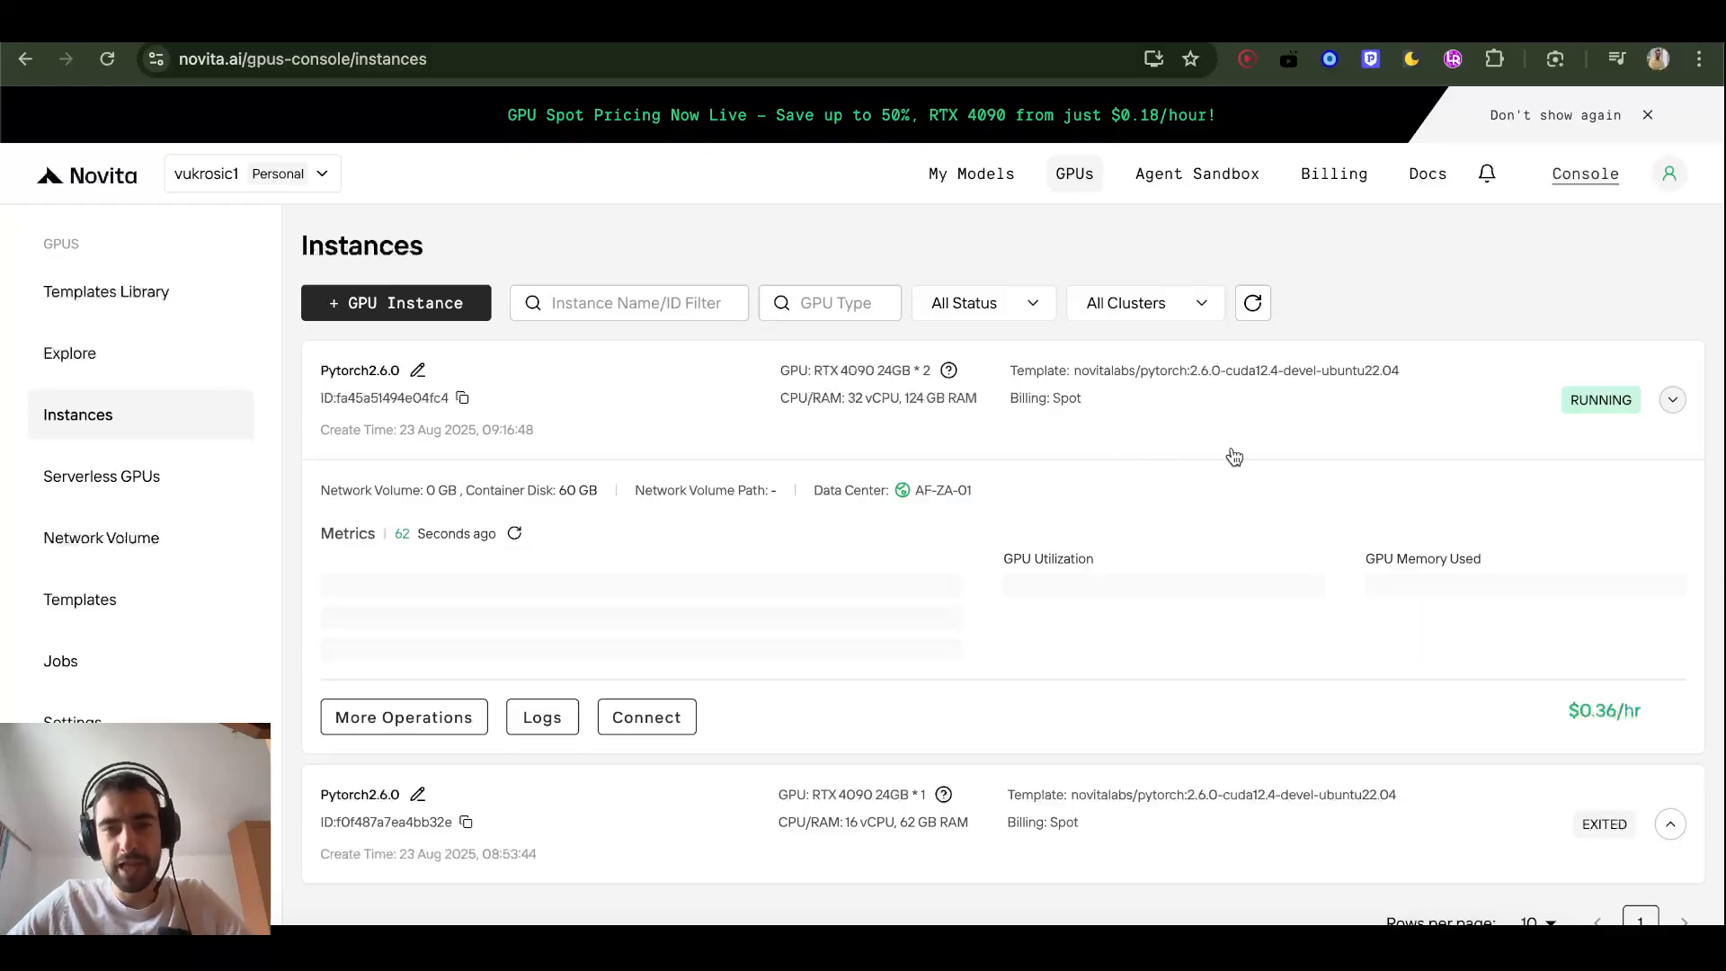
mouse_move(1246, 449)
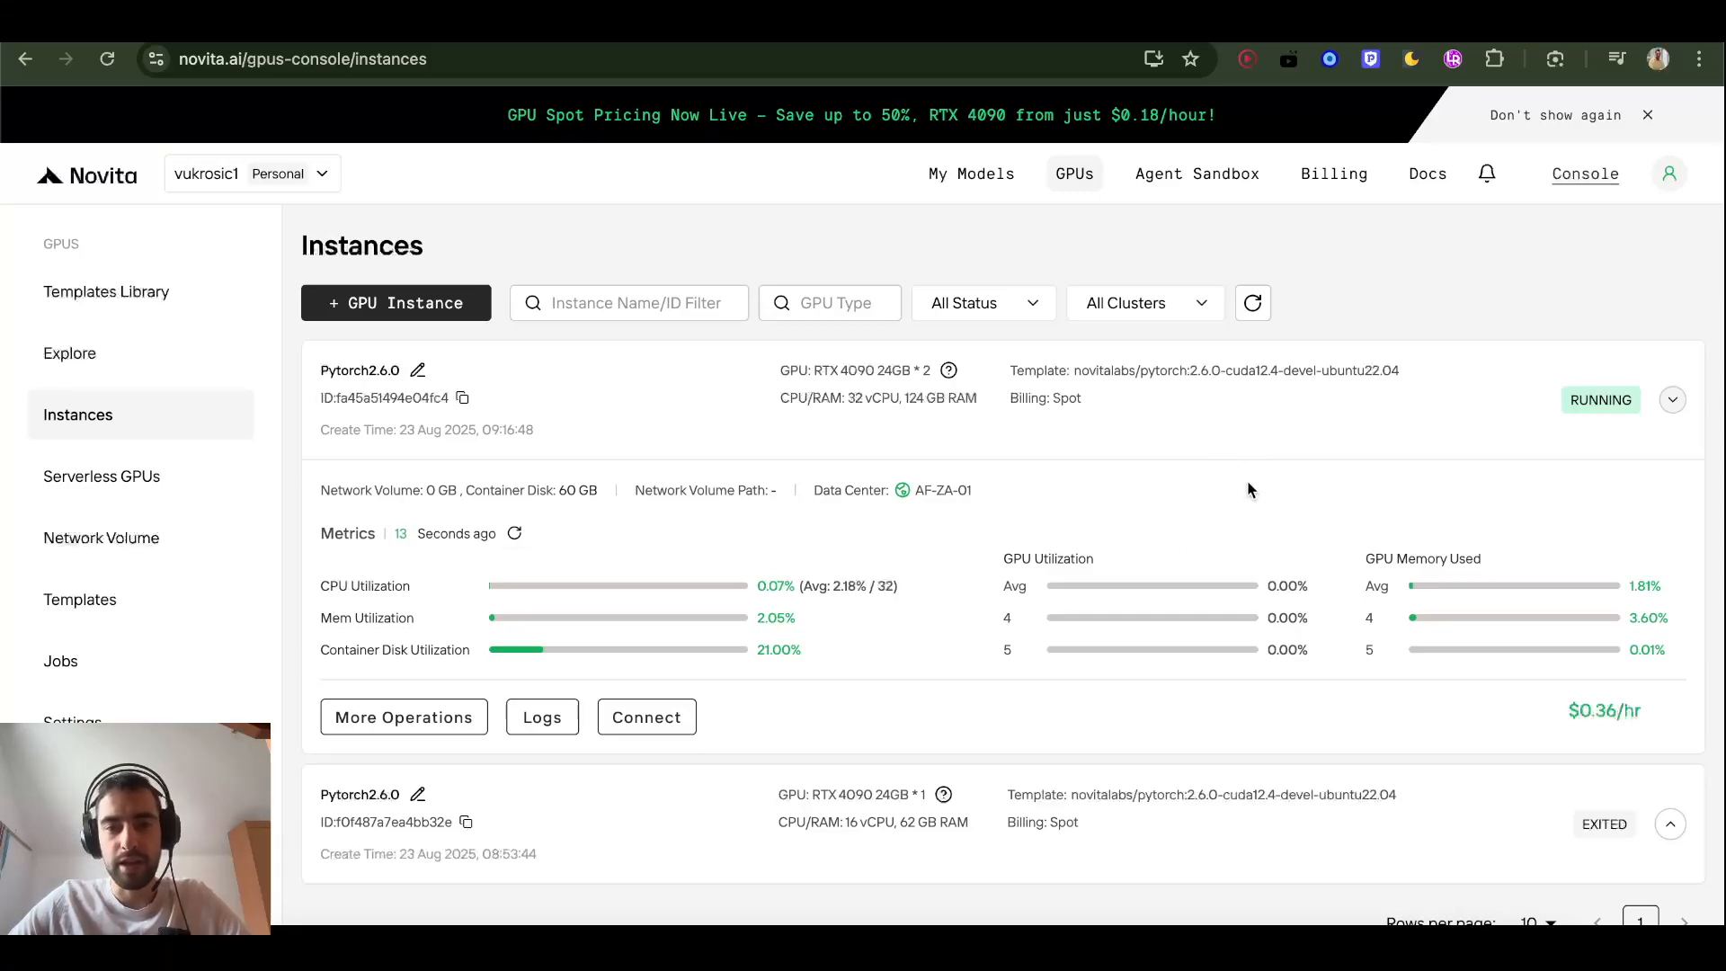
mouse_move(1158, 502)
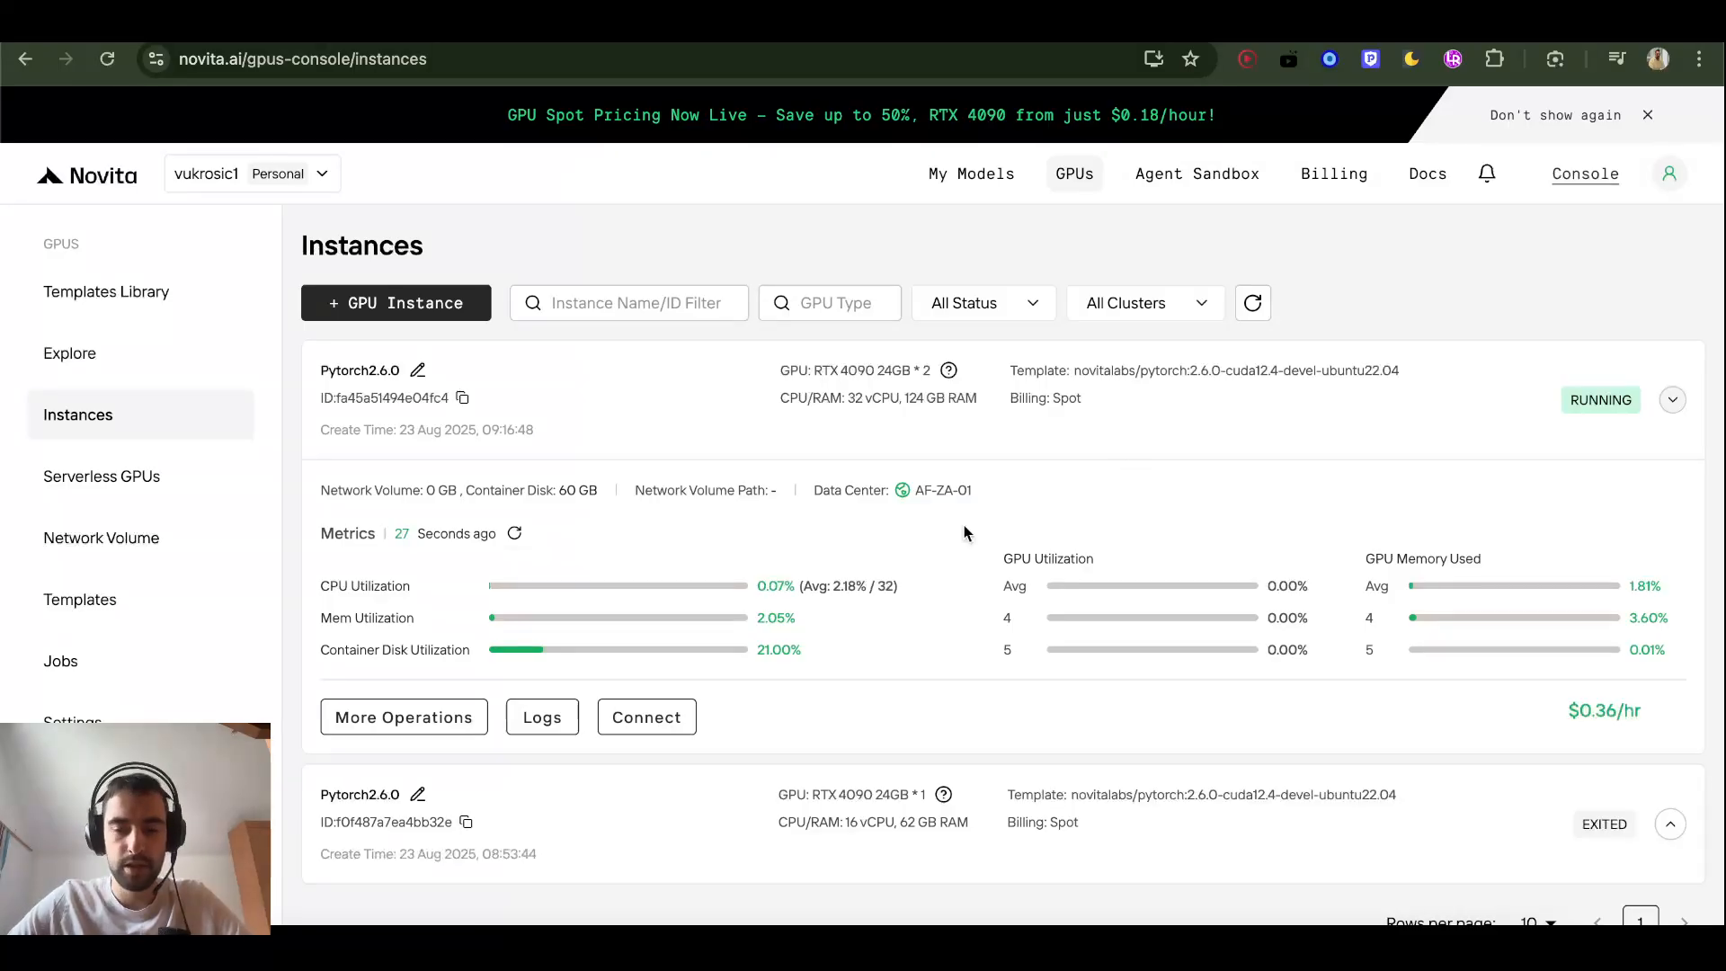
mouse_move(1294, 451)
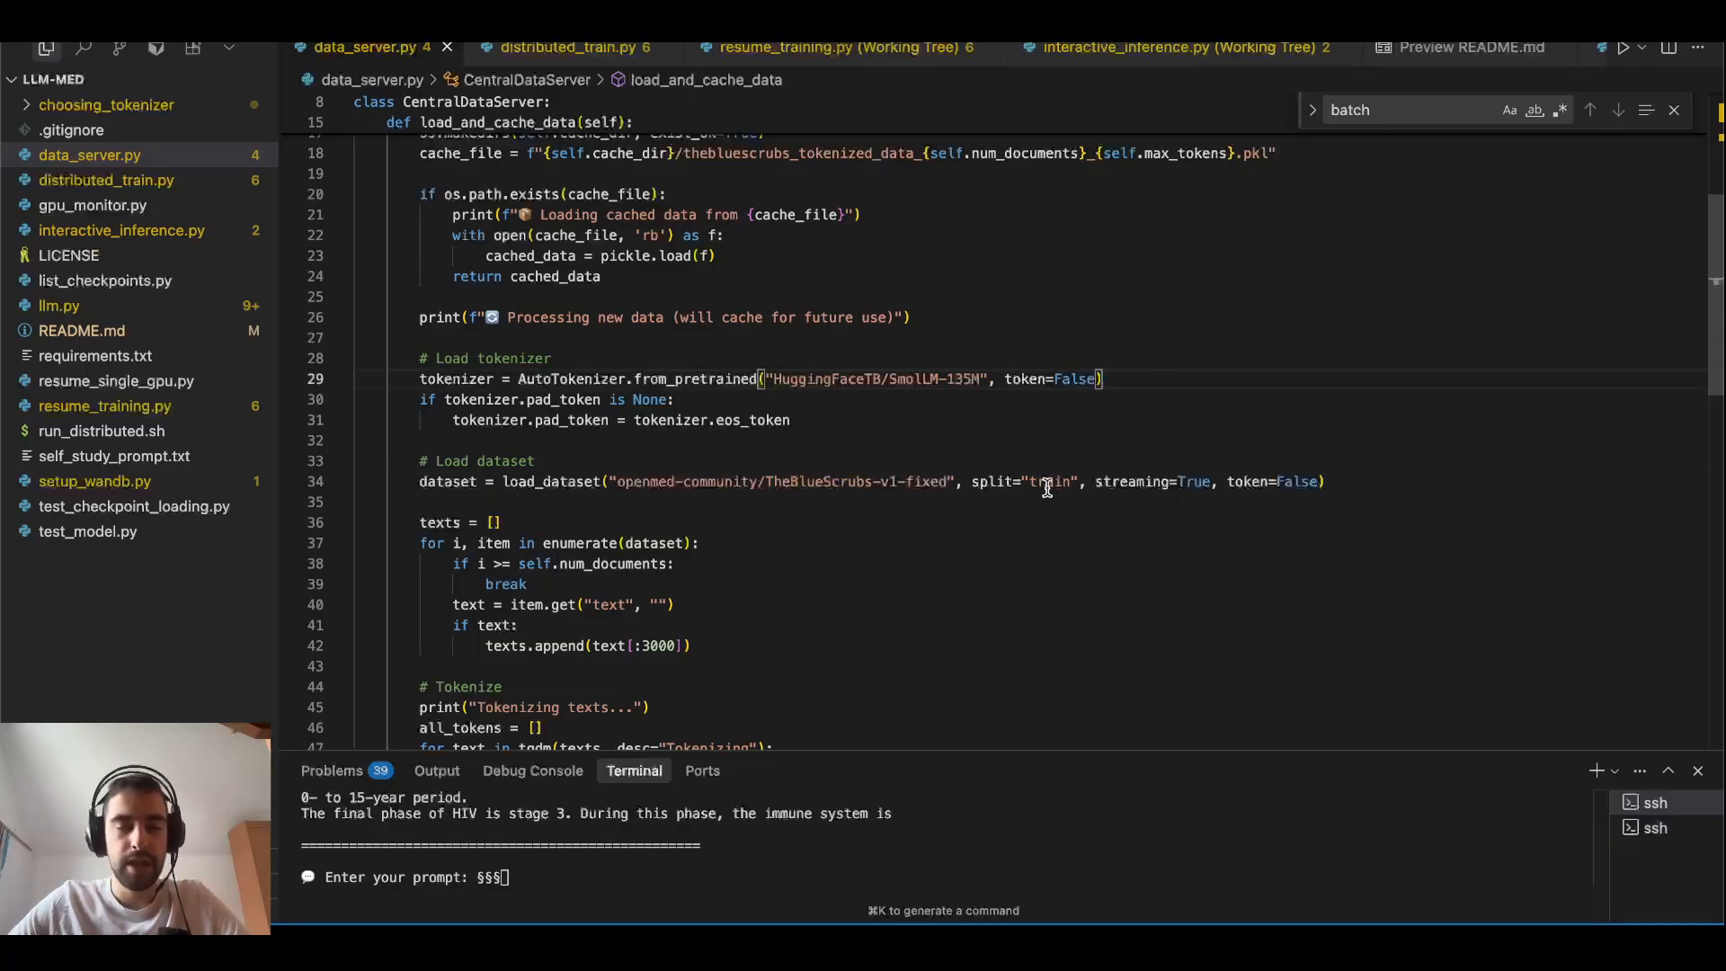
mouse_move(1368, 294)
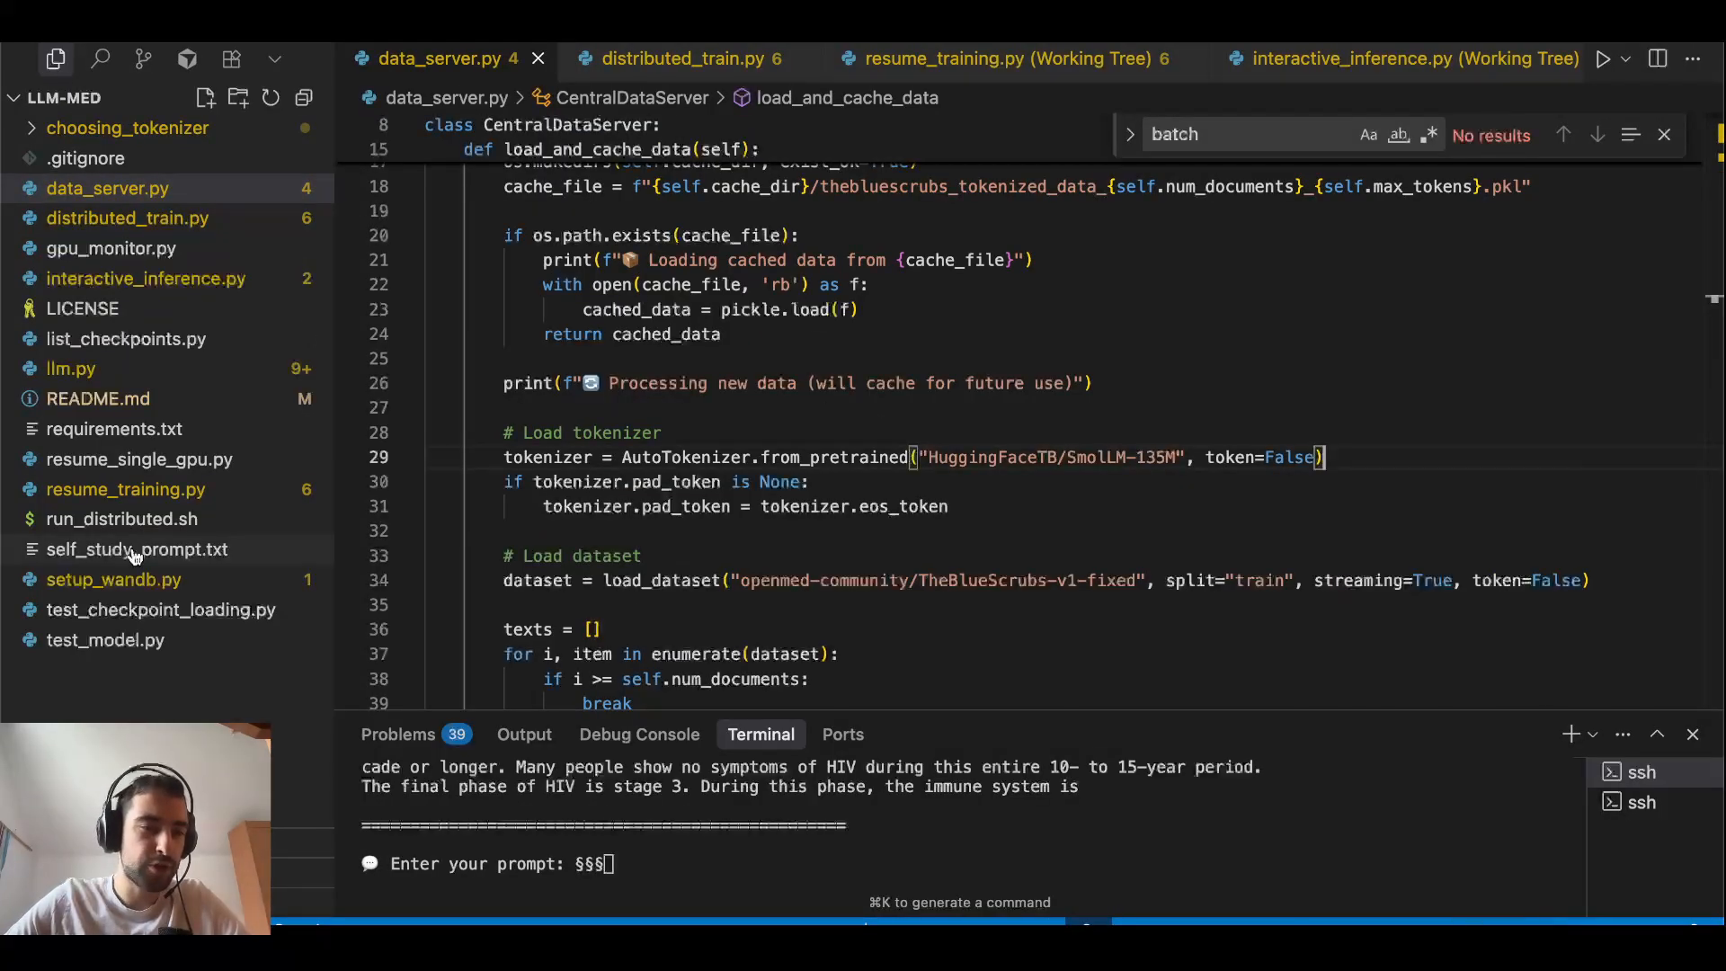
- Open self_study_prompt.txt from the Explorer sidebar
left_click(137, 550)
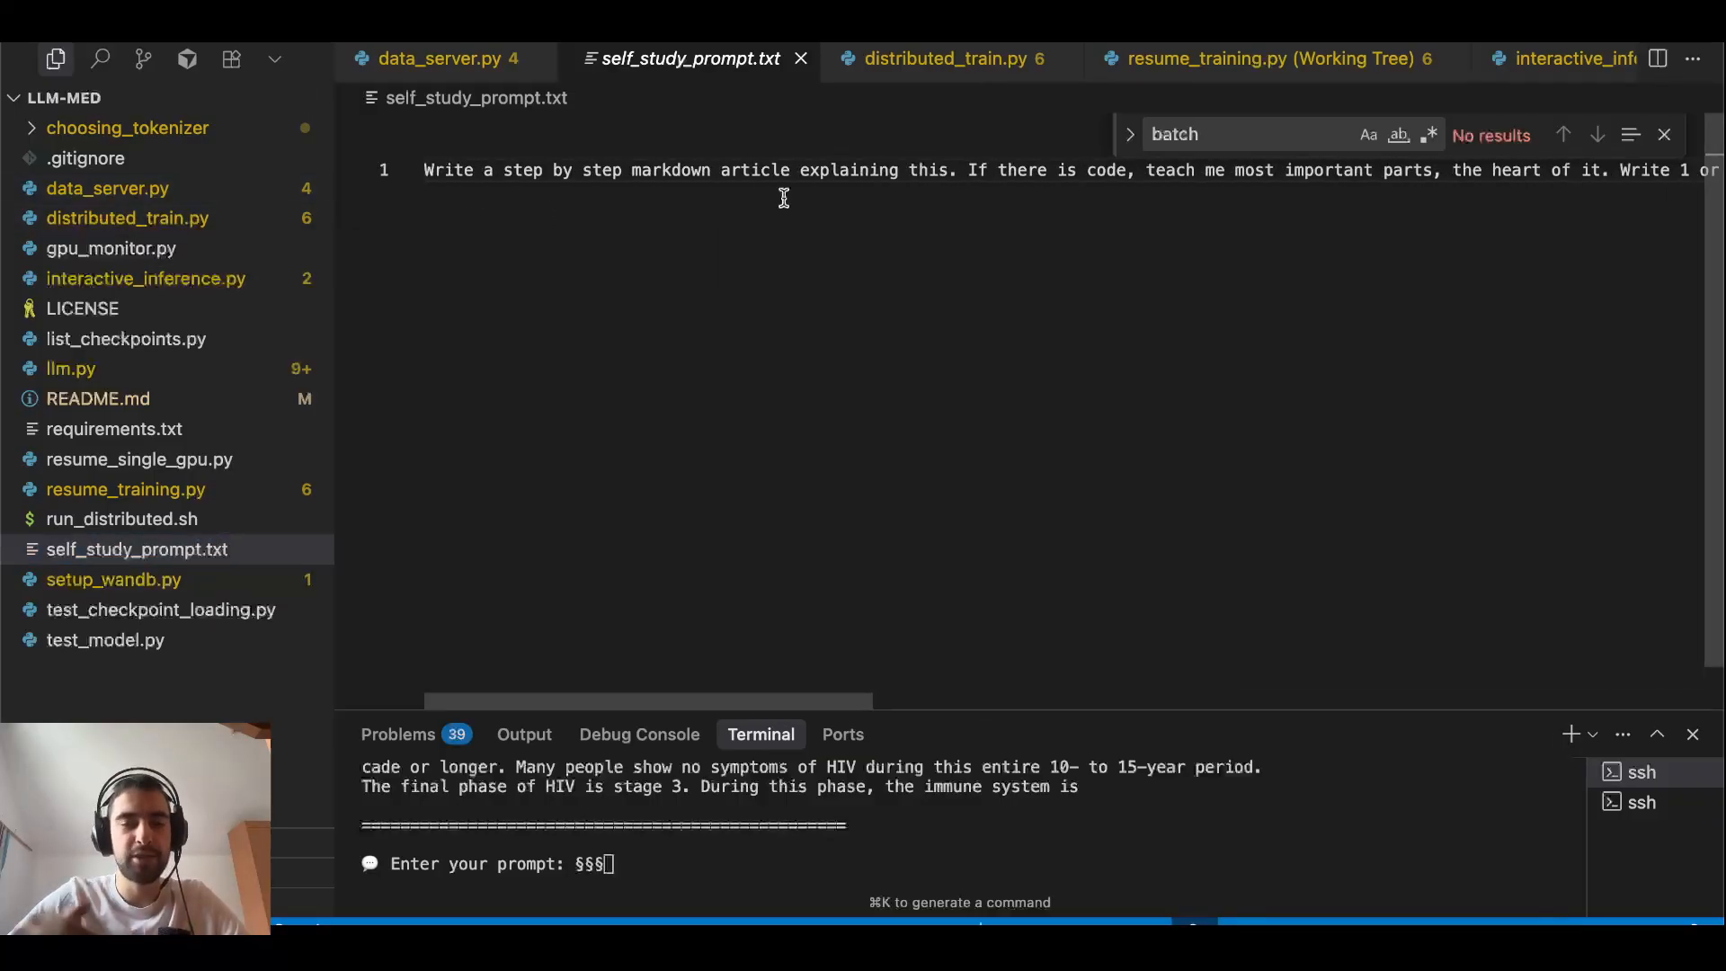
mouse_move(717, 250)
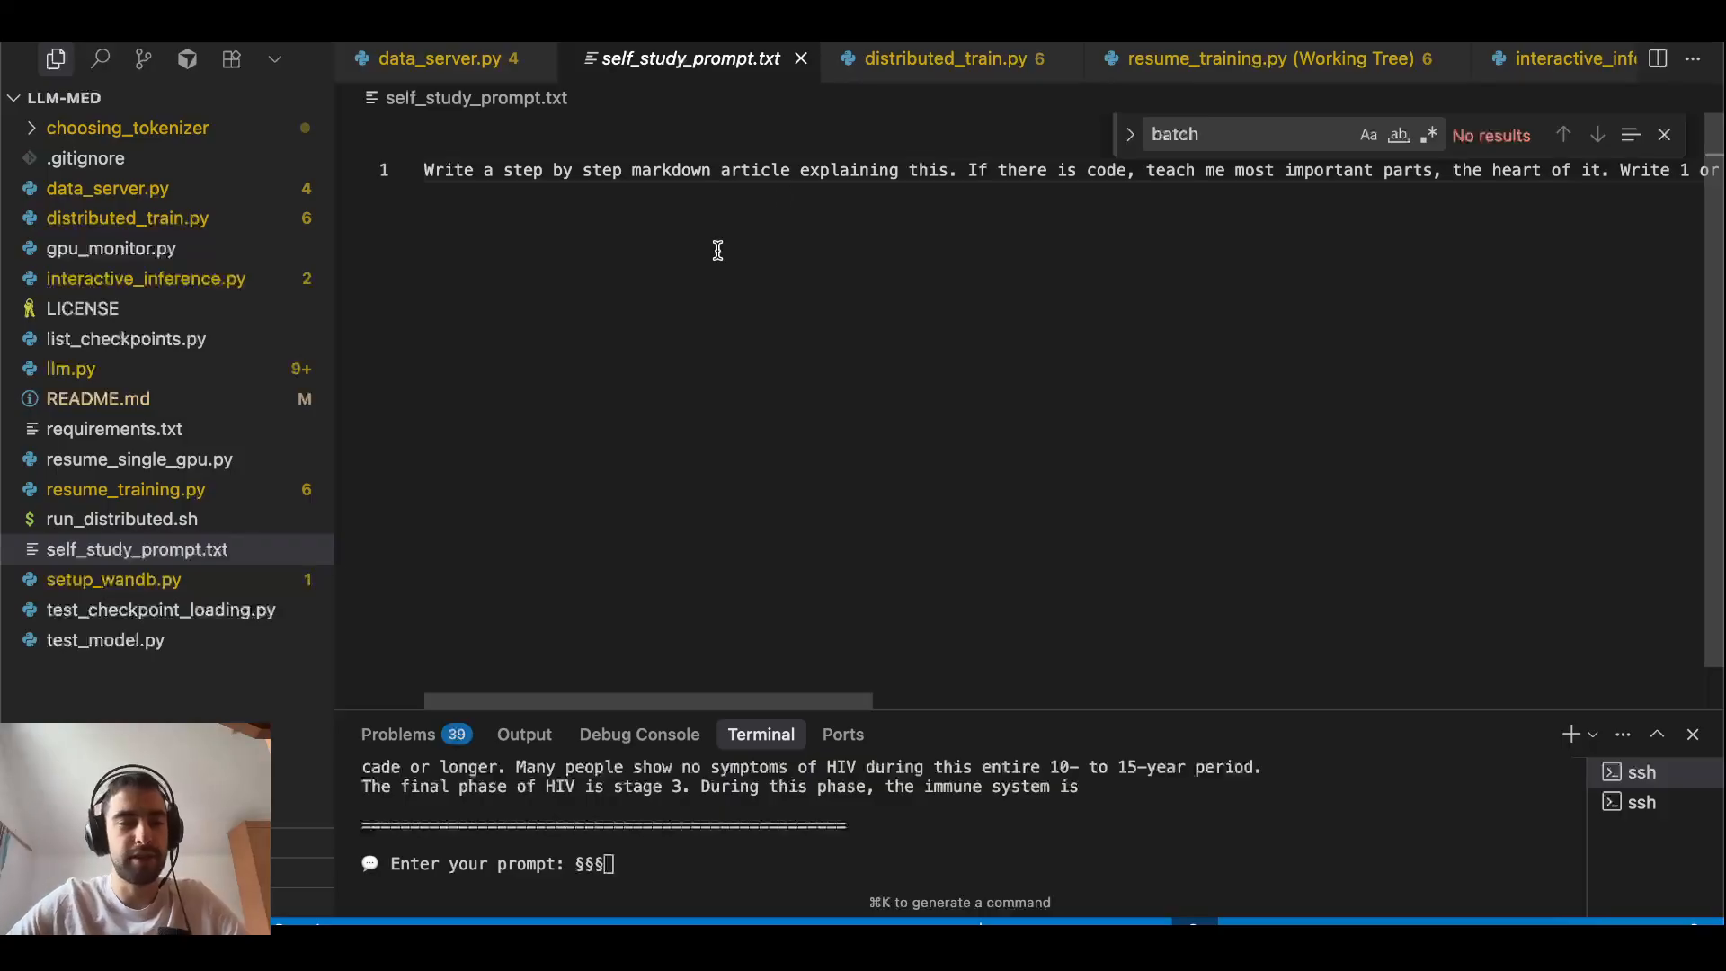
- Switch to the distributed_train.py tab showing per-GPU batch size 48
left_click(947, 59)
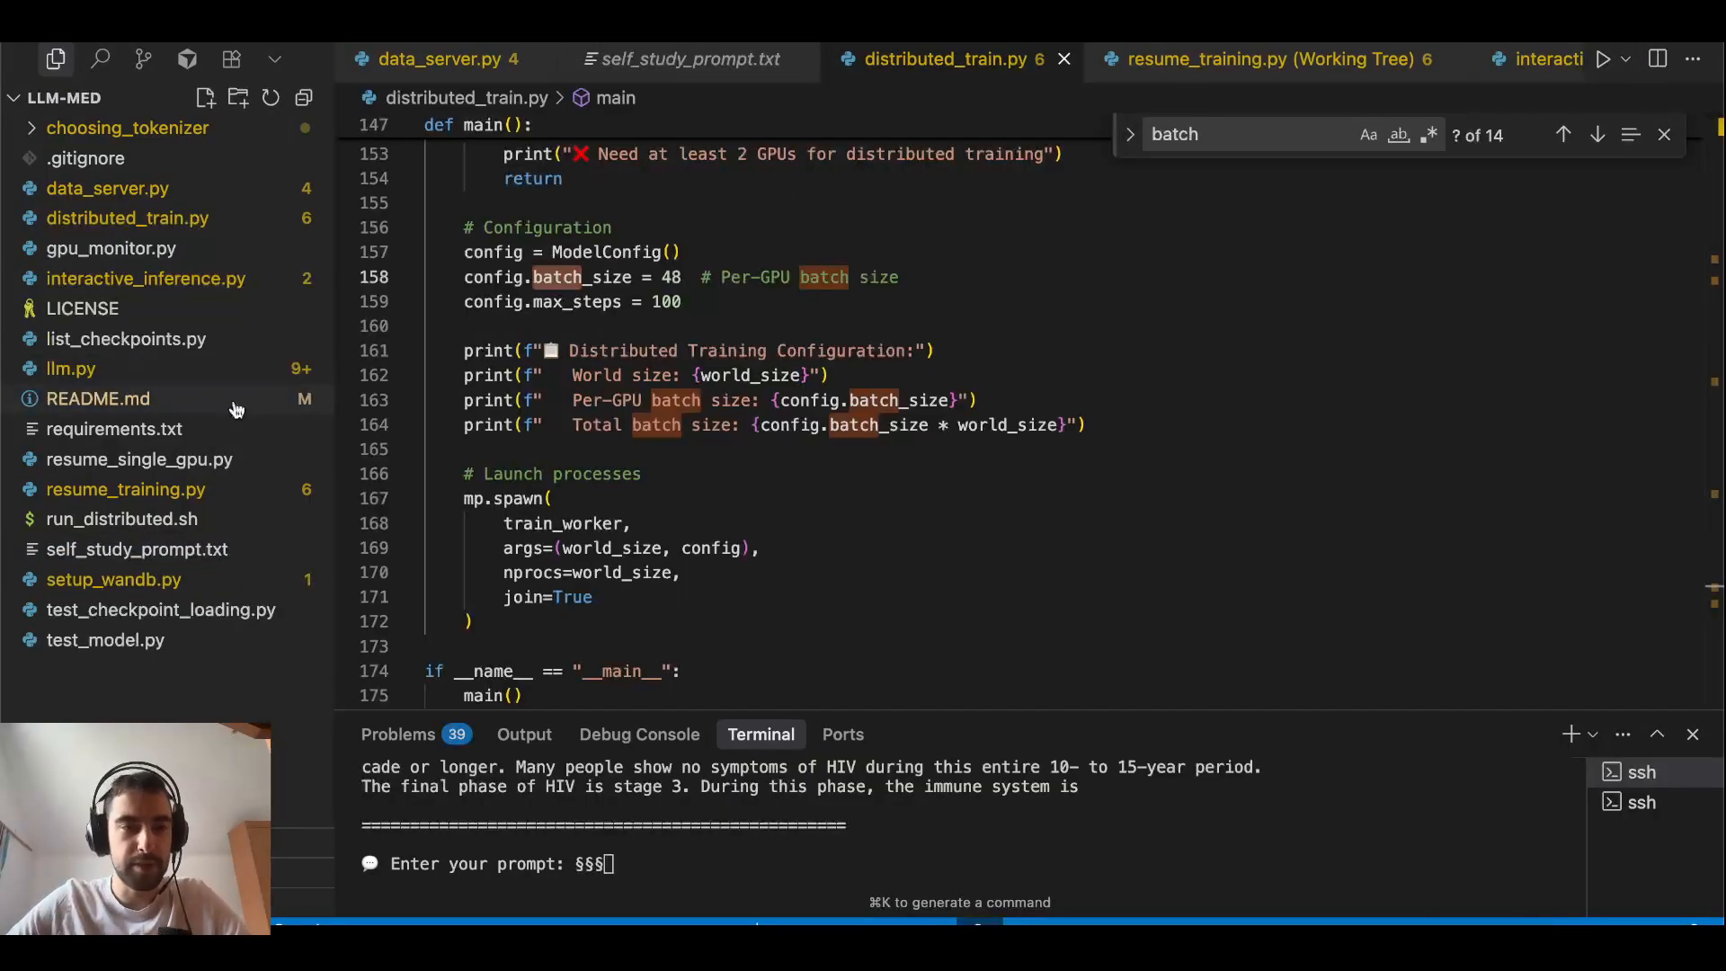
mouse_move(98, 399)
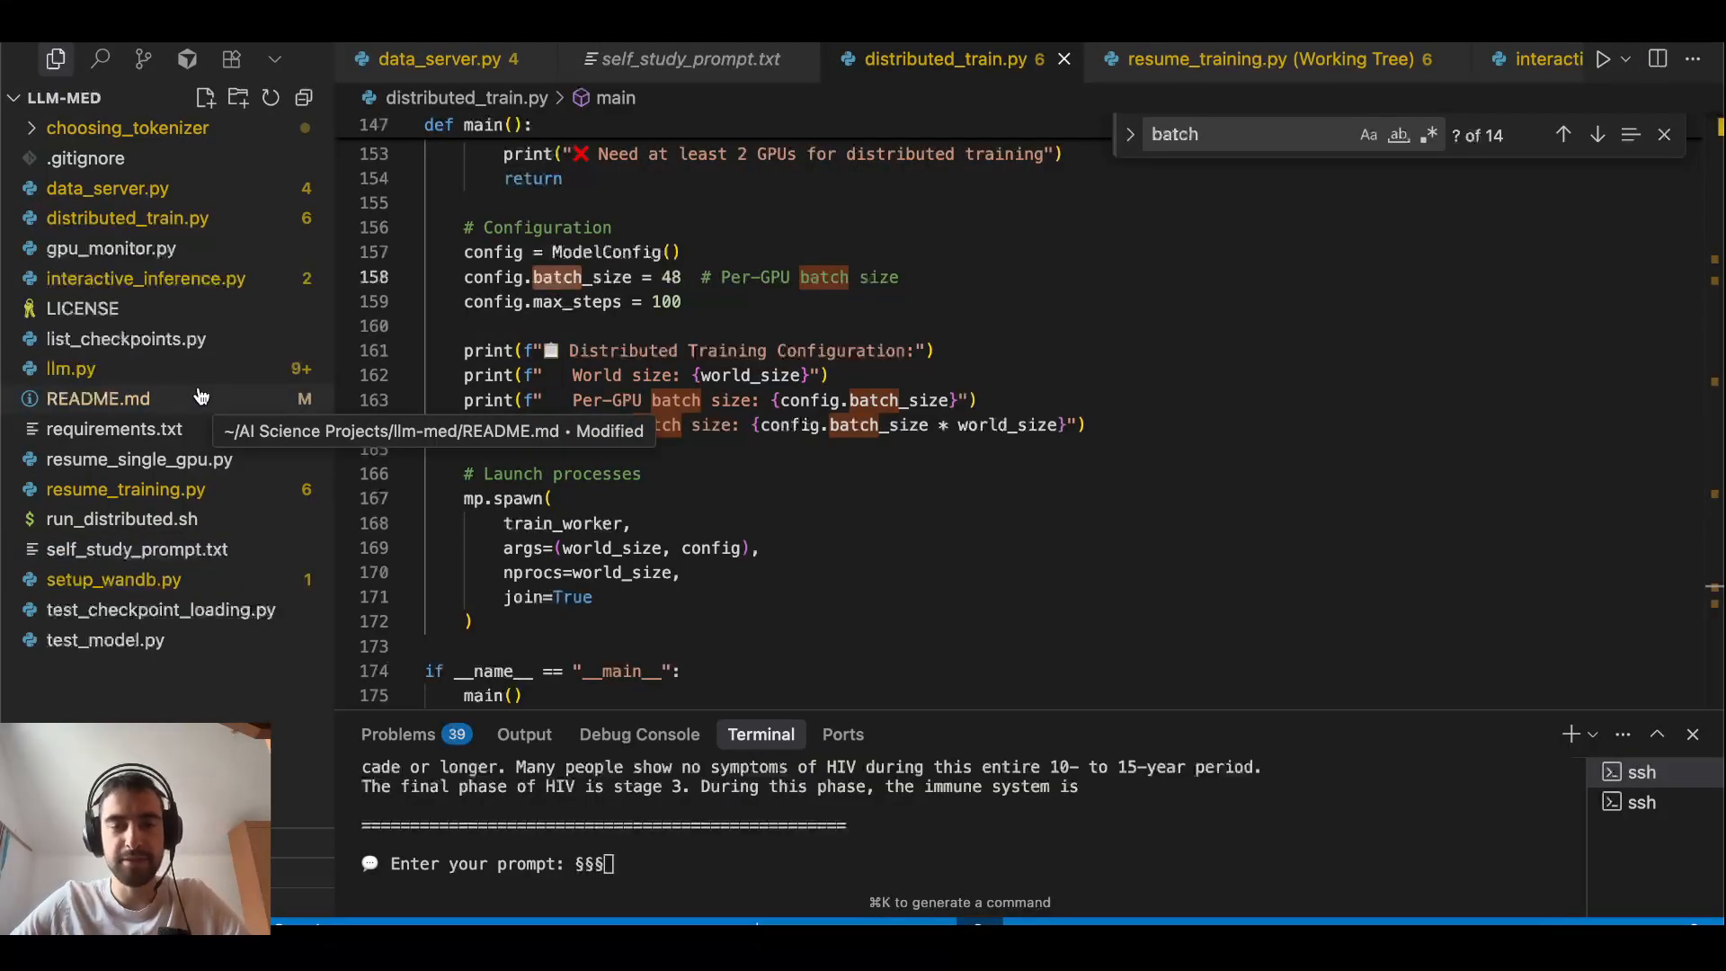
mouse_move(193, 309)
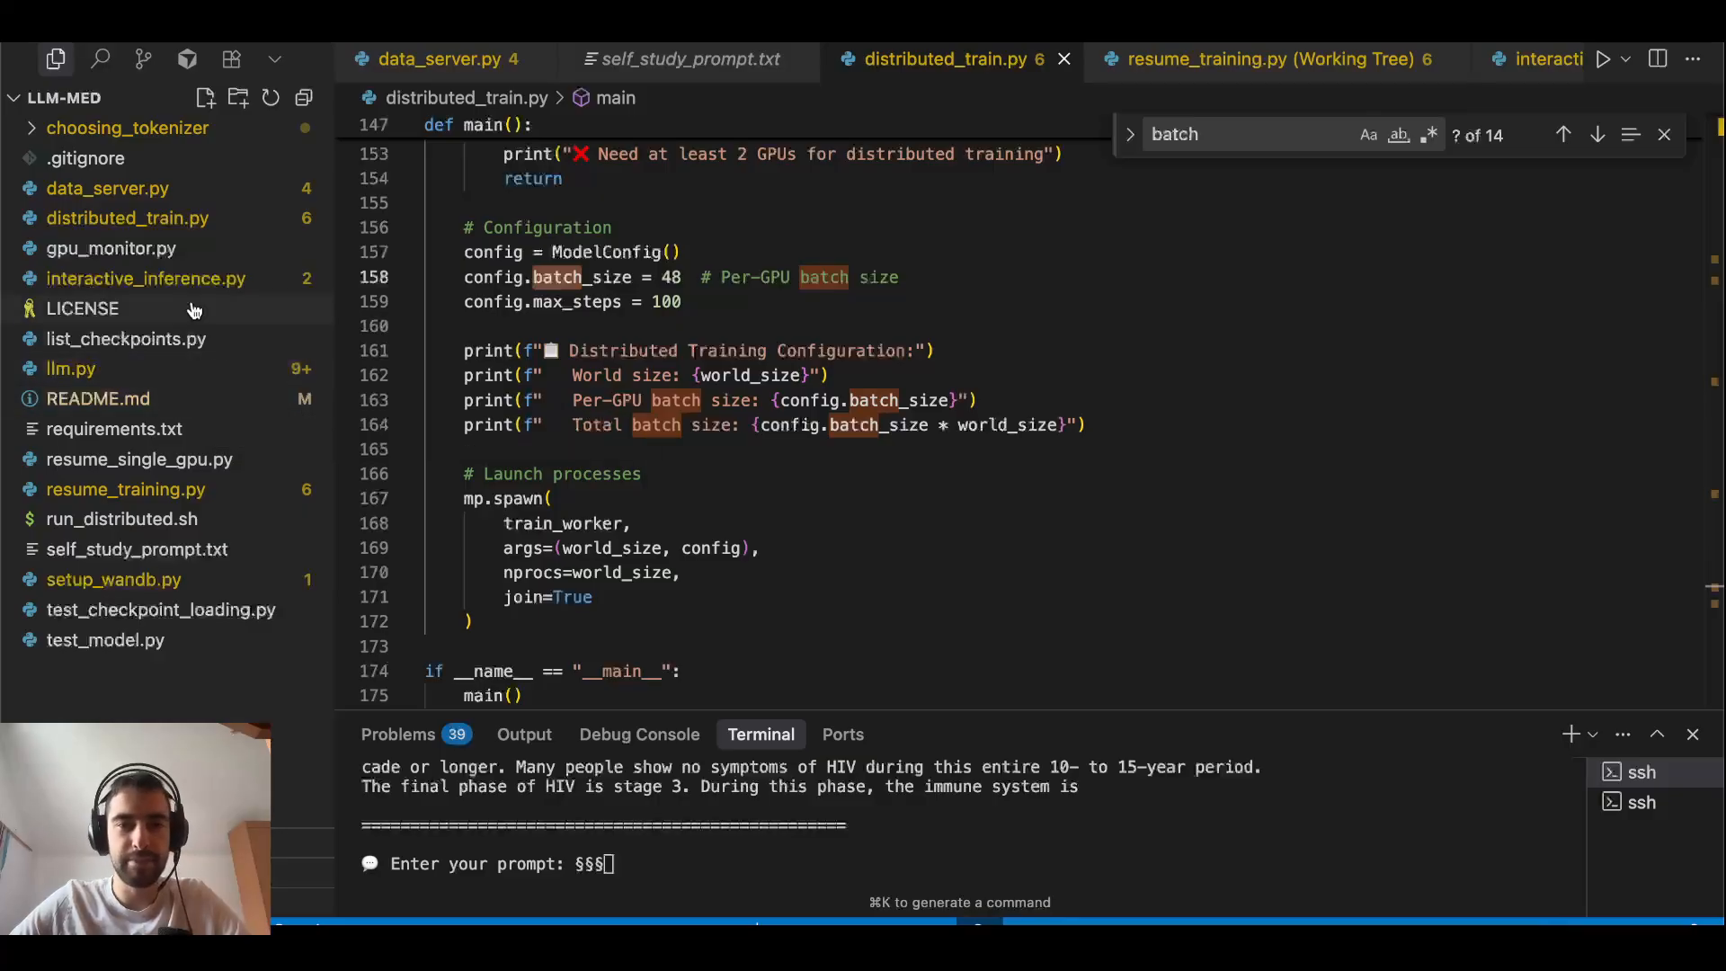
mouse_move(109, 248)
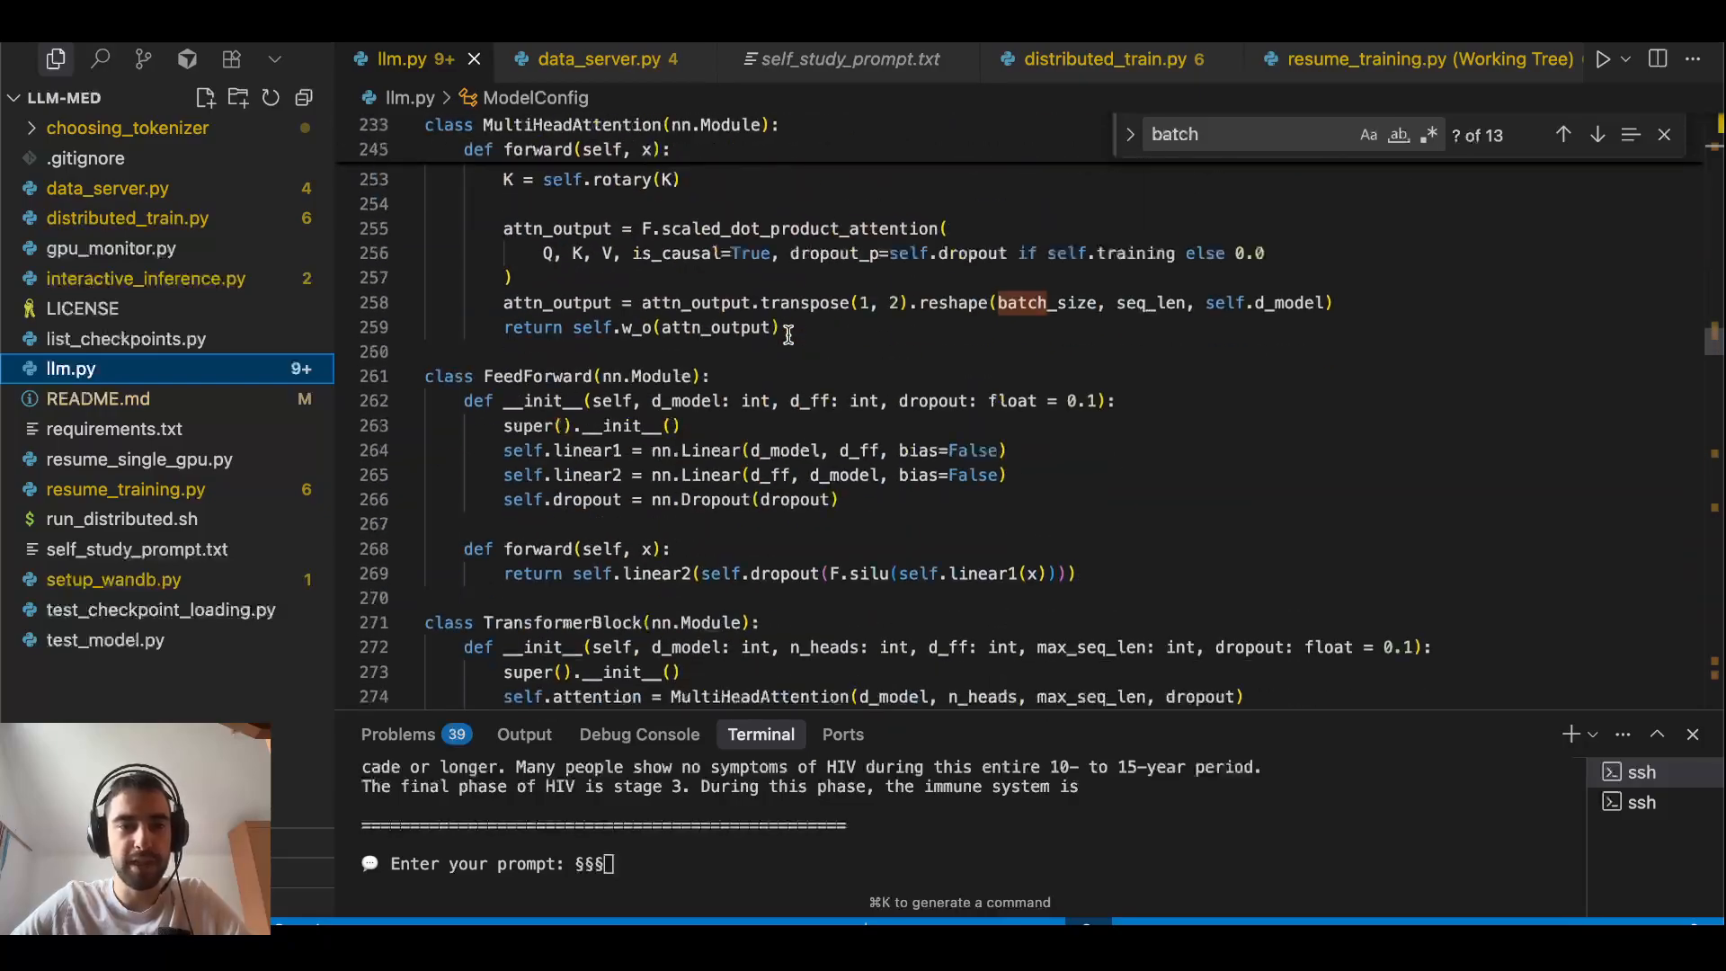
- Scroll llm.py past the attention and training loop down to the Muon optimizer class
scroll("down", 3)
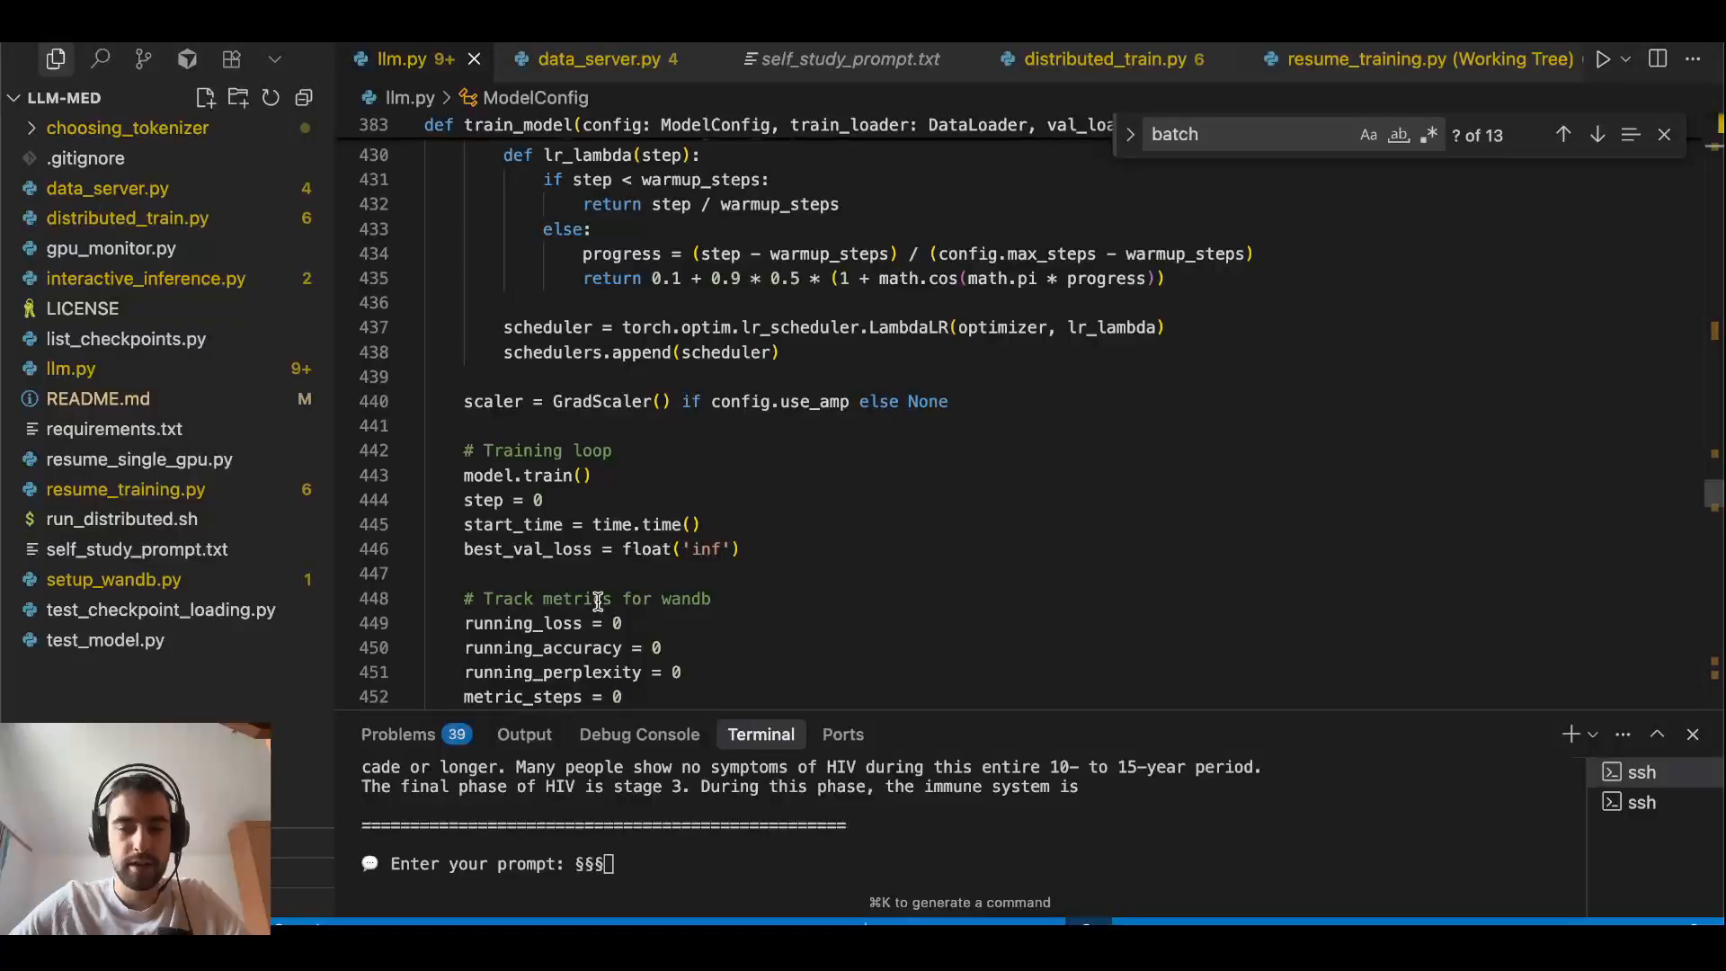
scroll("down", 3)
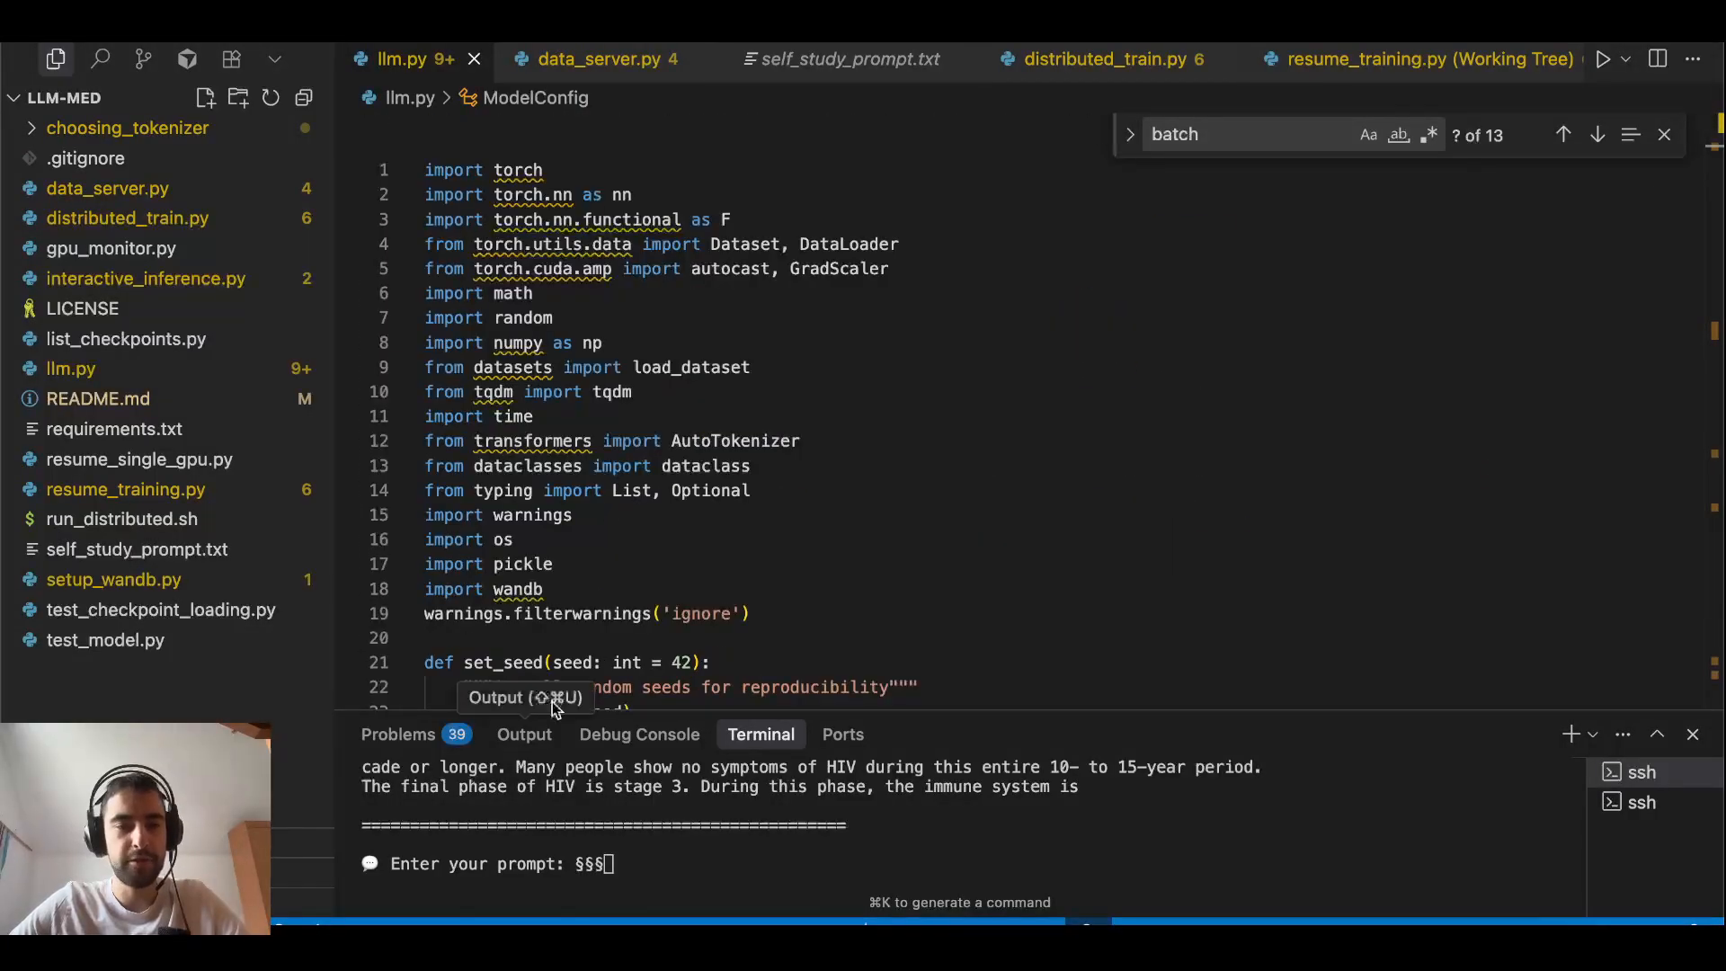
scroll("down", 3)
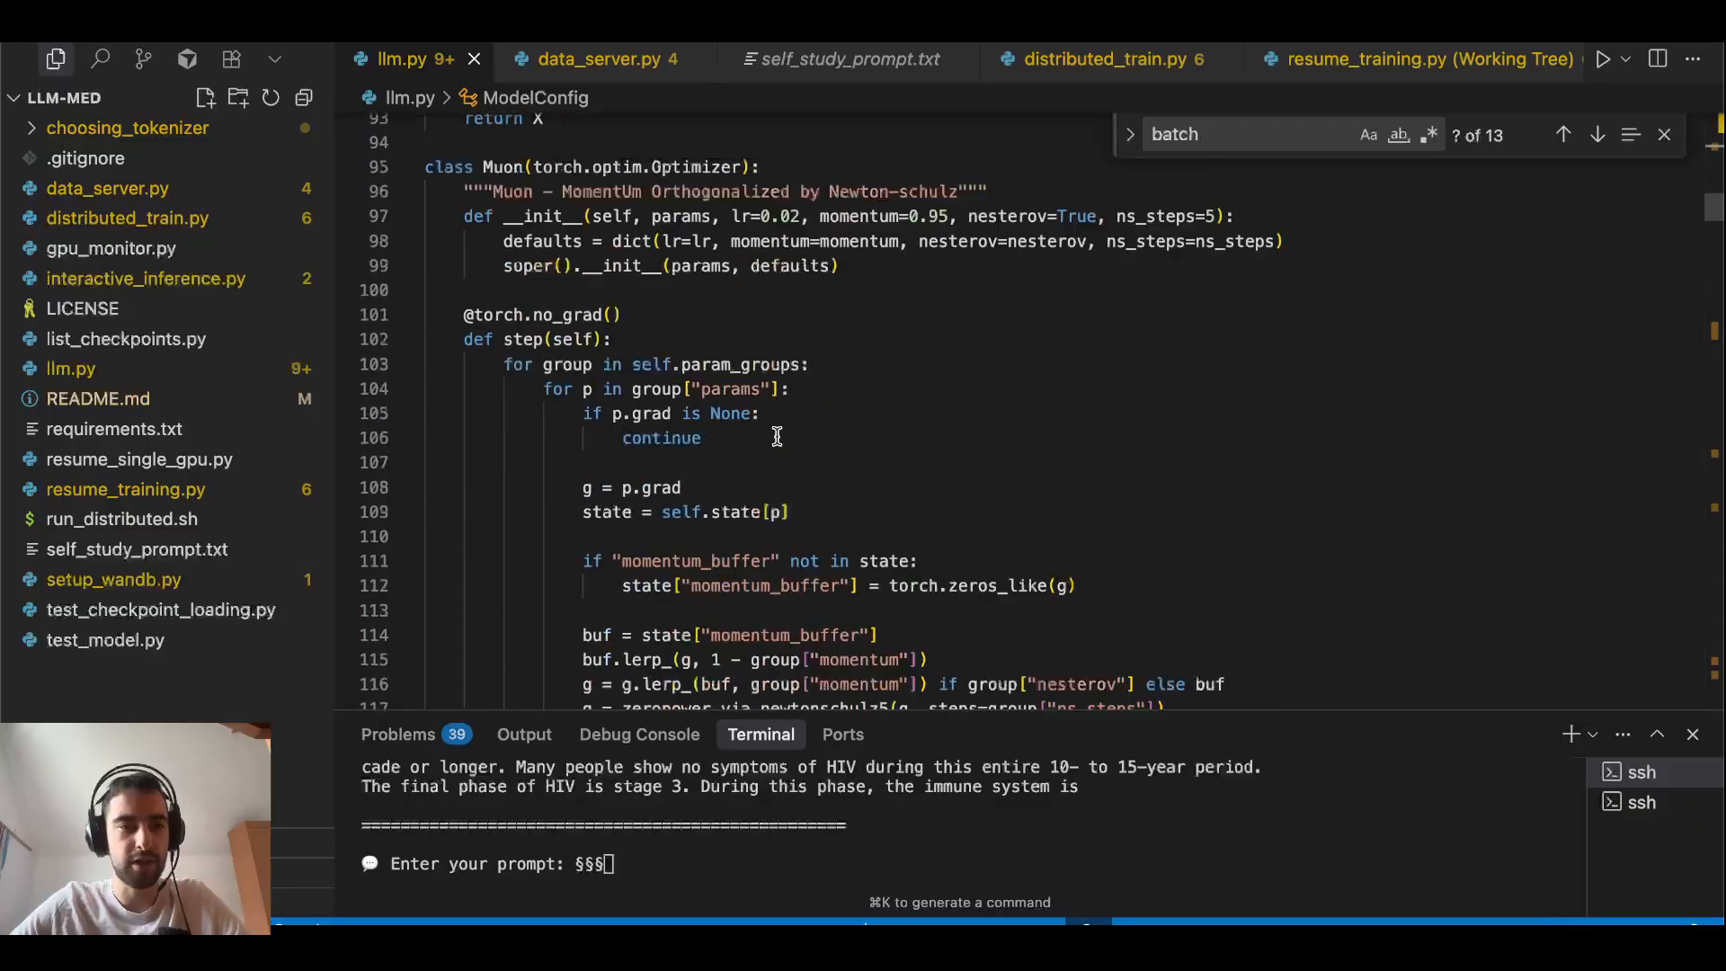
left_click(1595, 134)
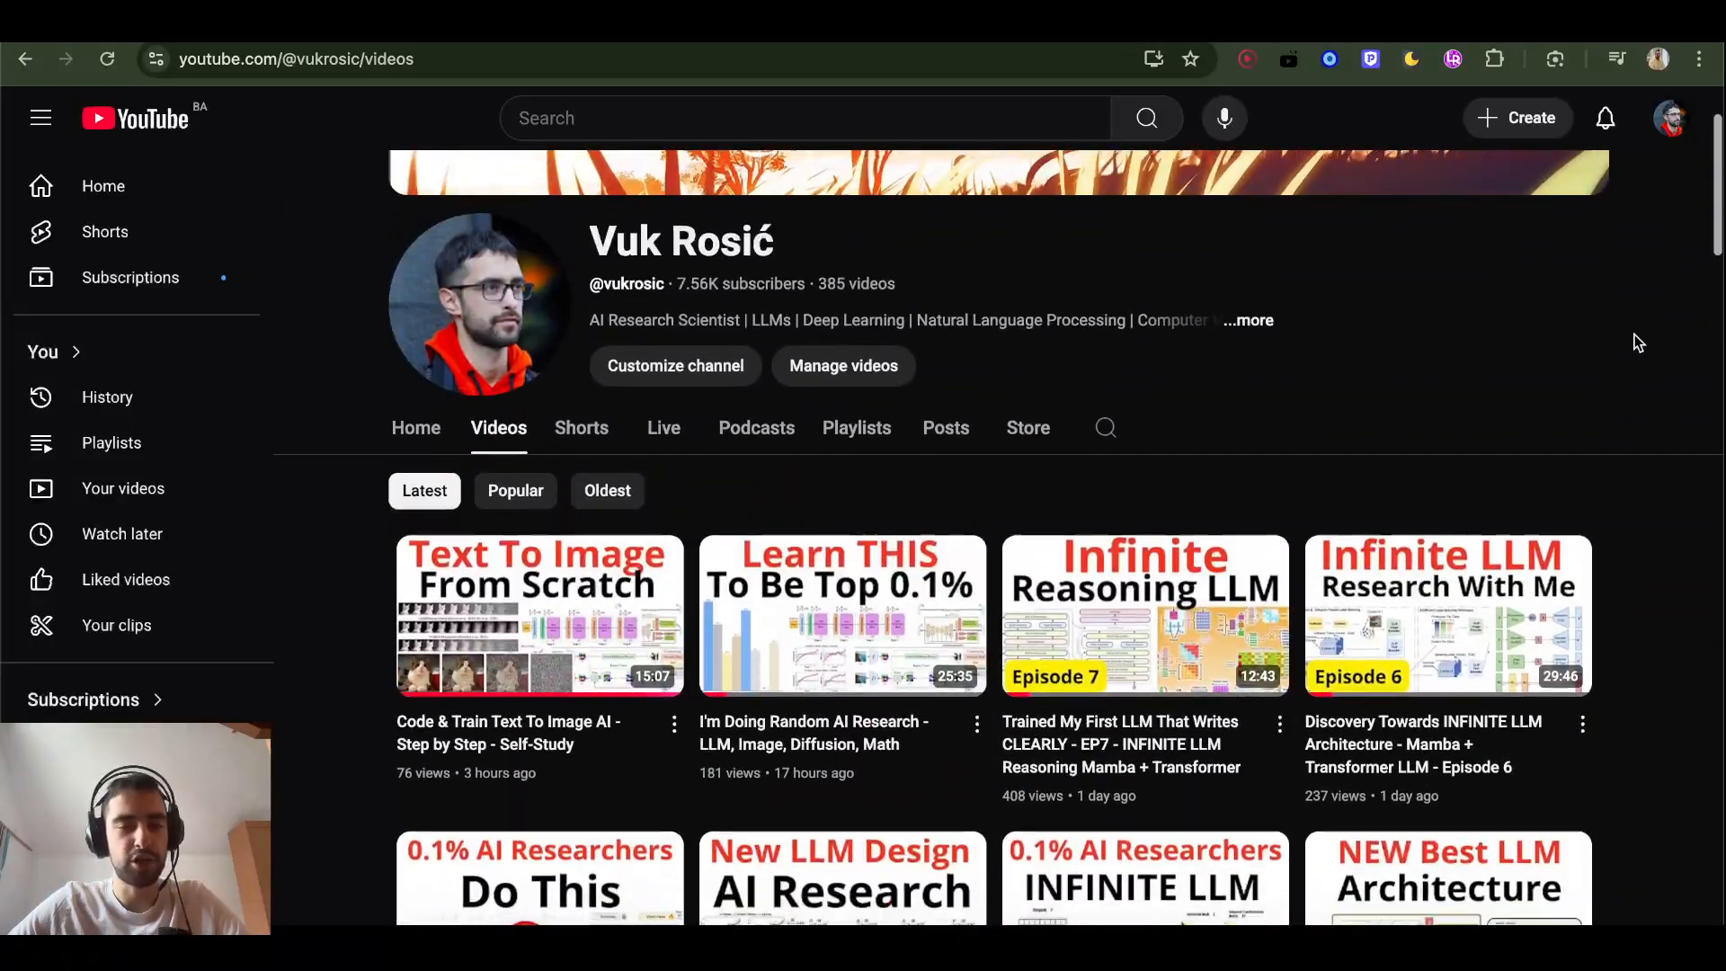
- Scroll the channel's video grid down to uploads from about a week ago
scroll("down", 3)
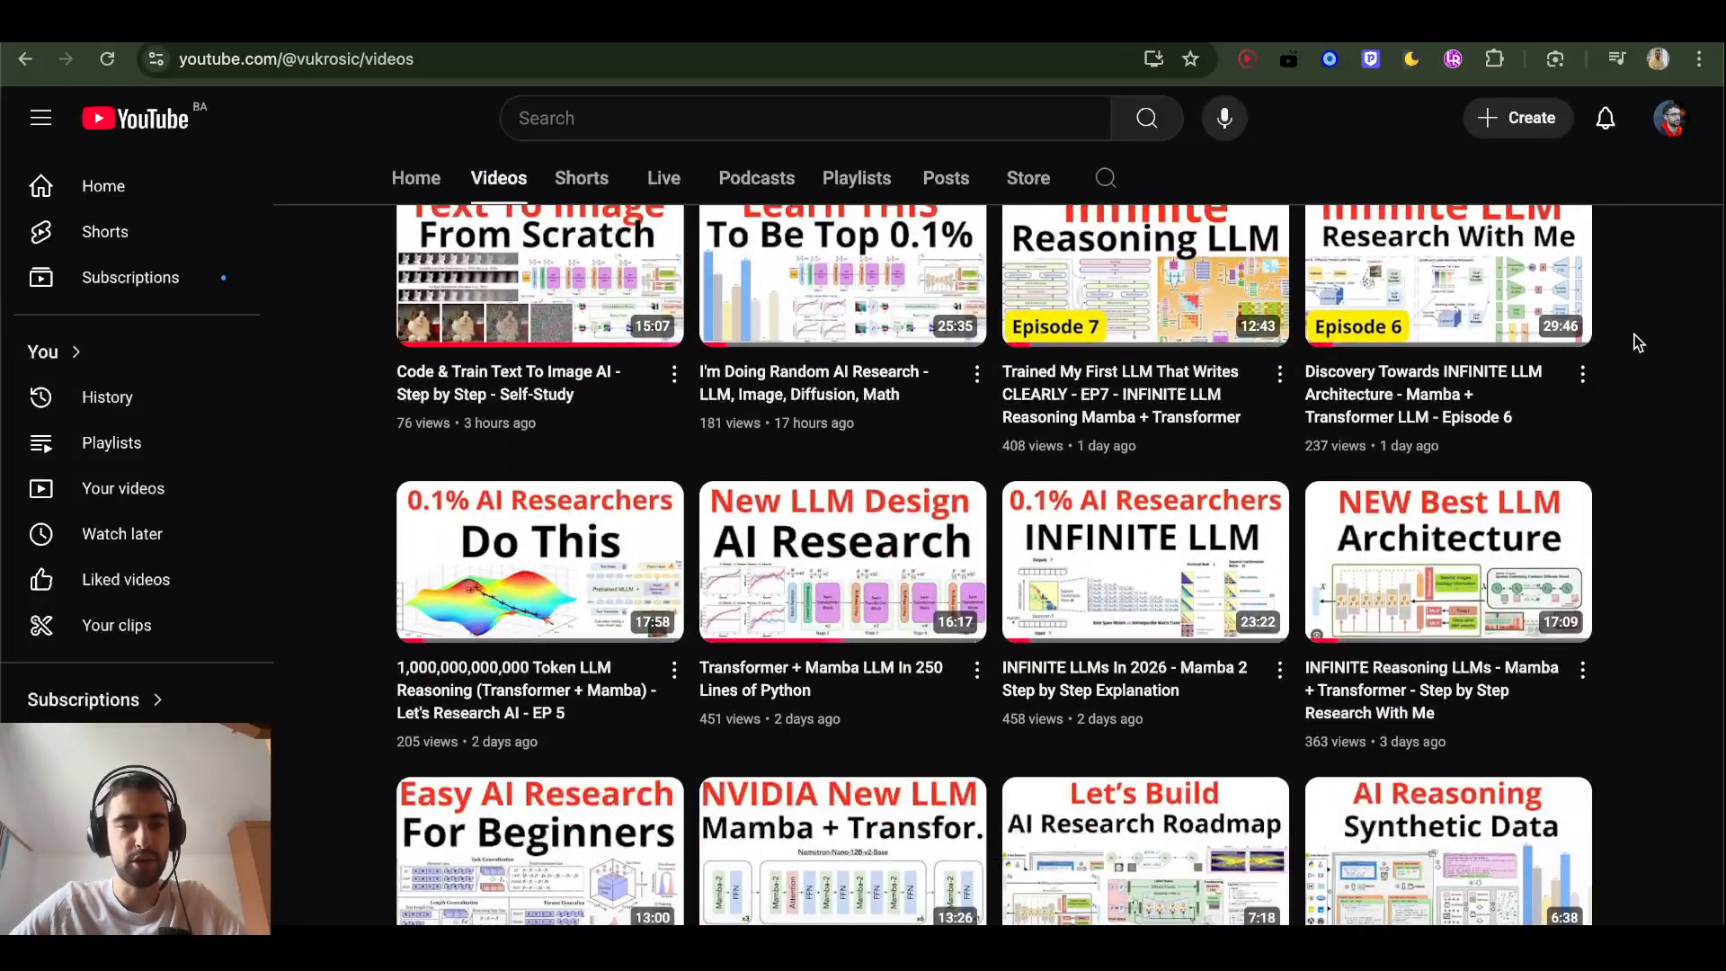
scroll("down", 3)
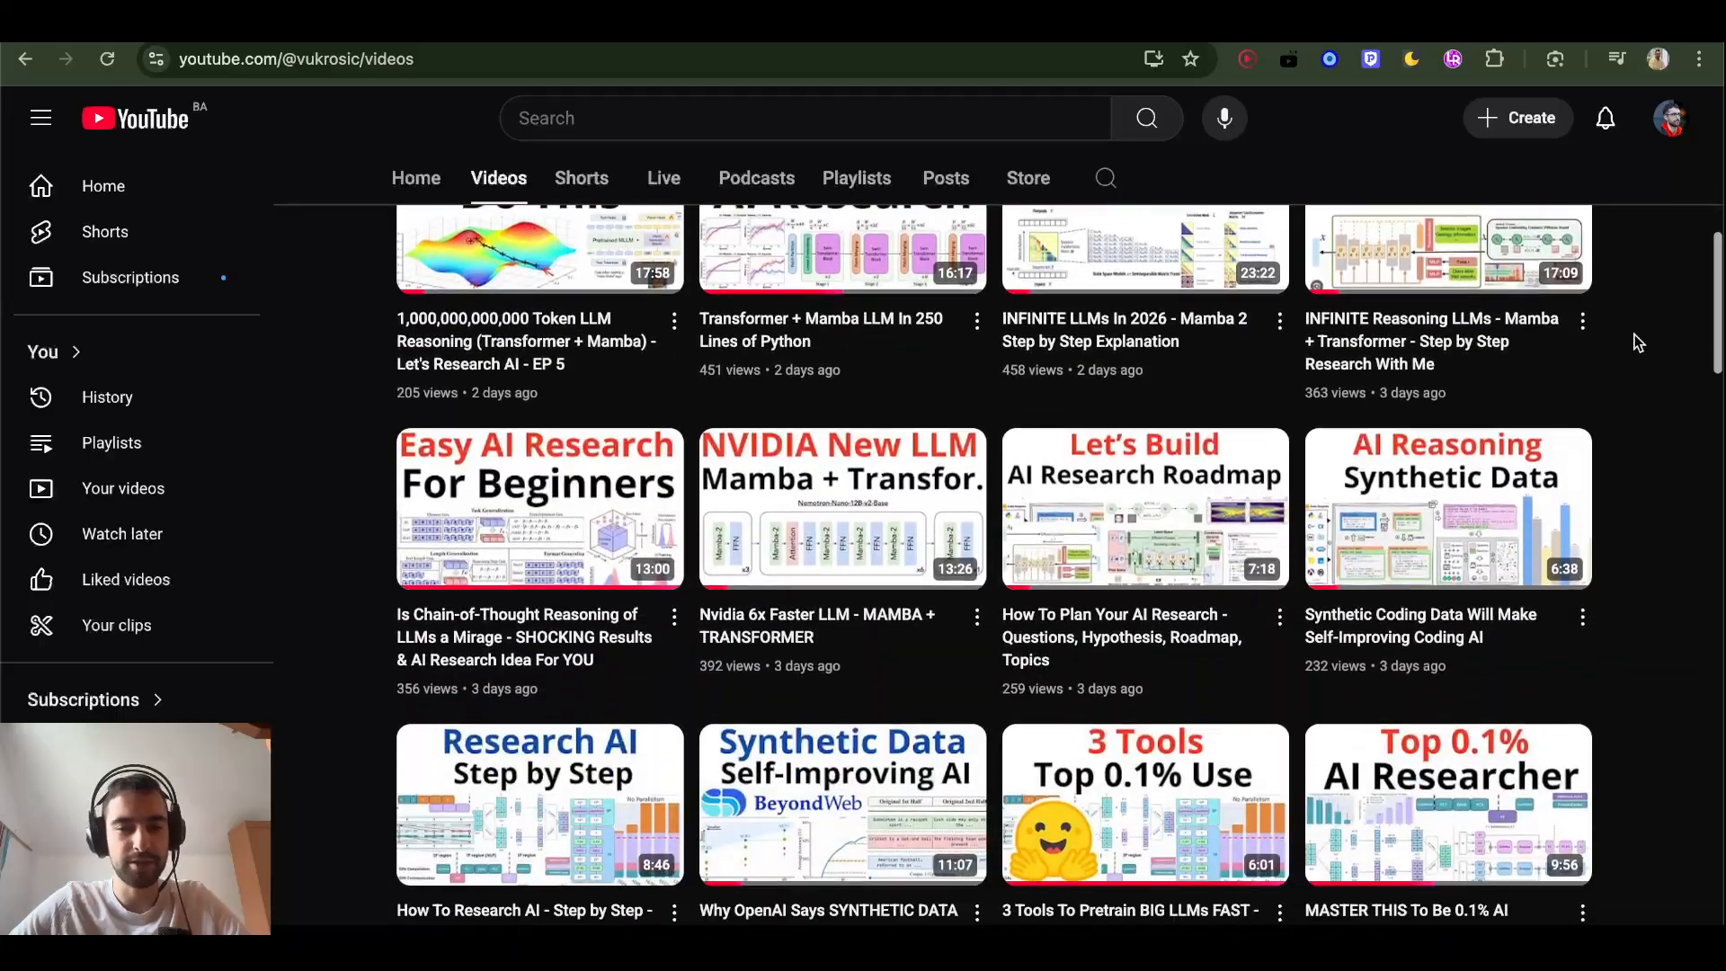
scroll("down", 3)
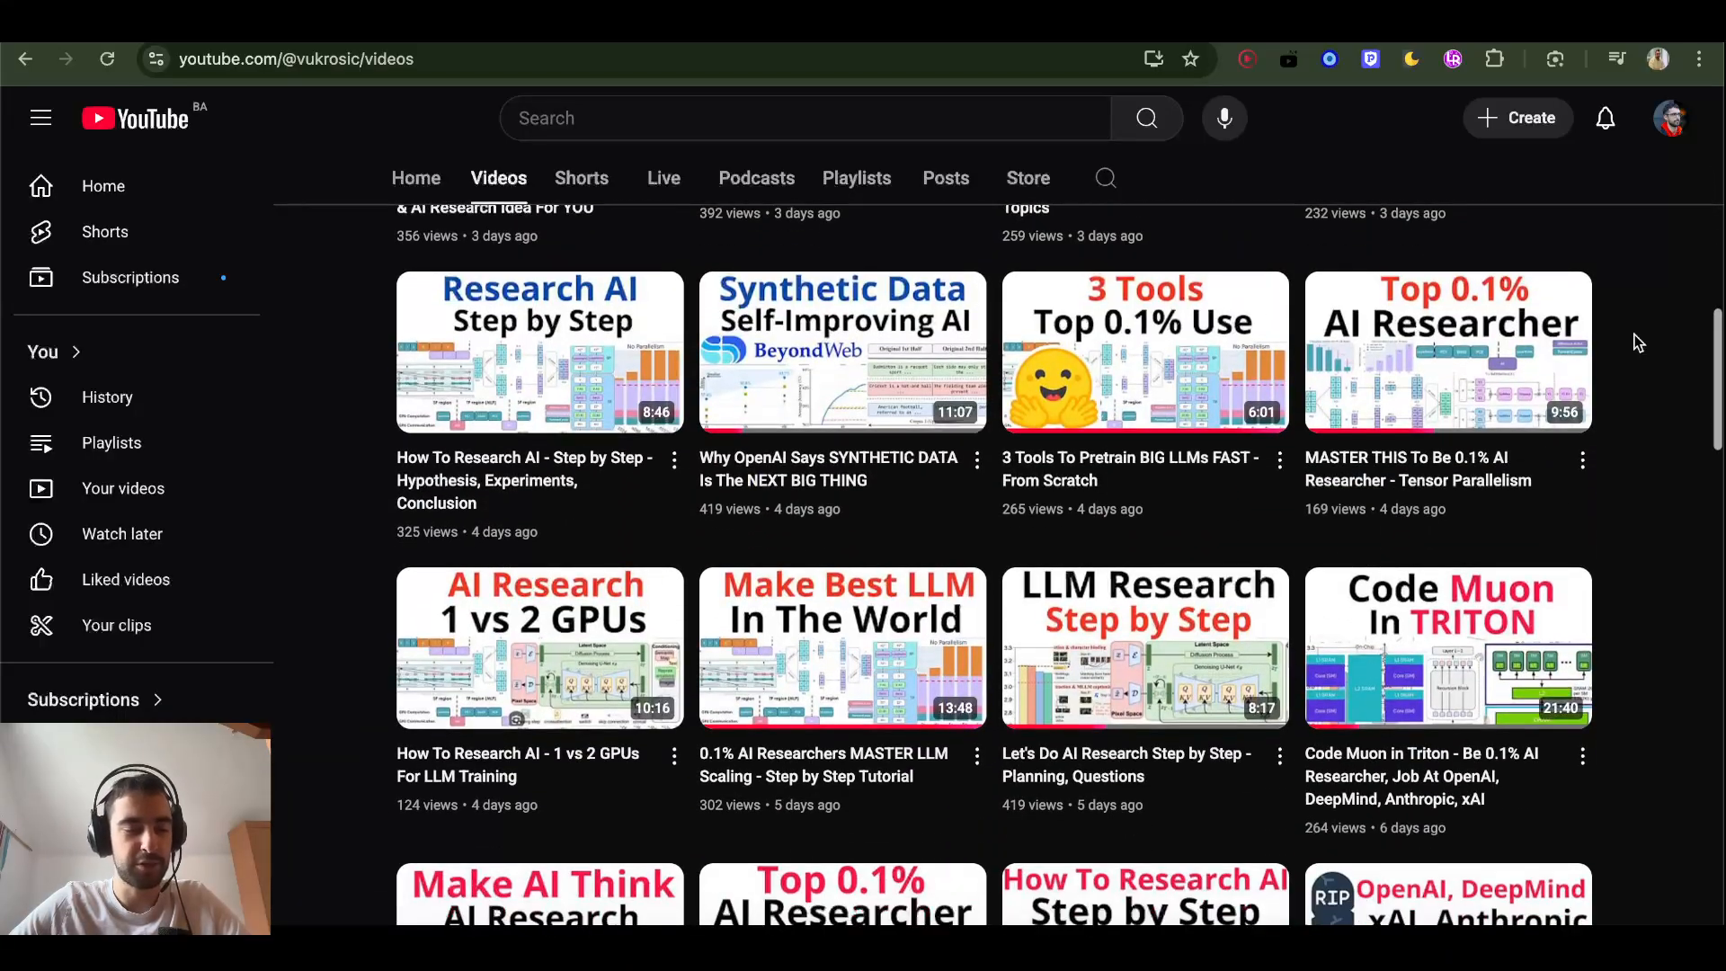
scroll("down", 3)
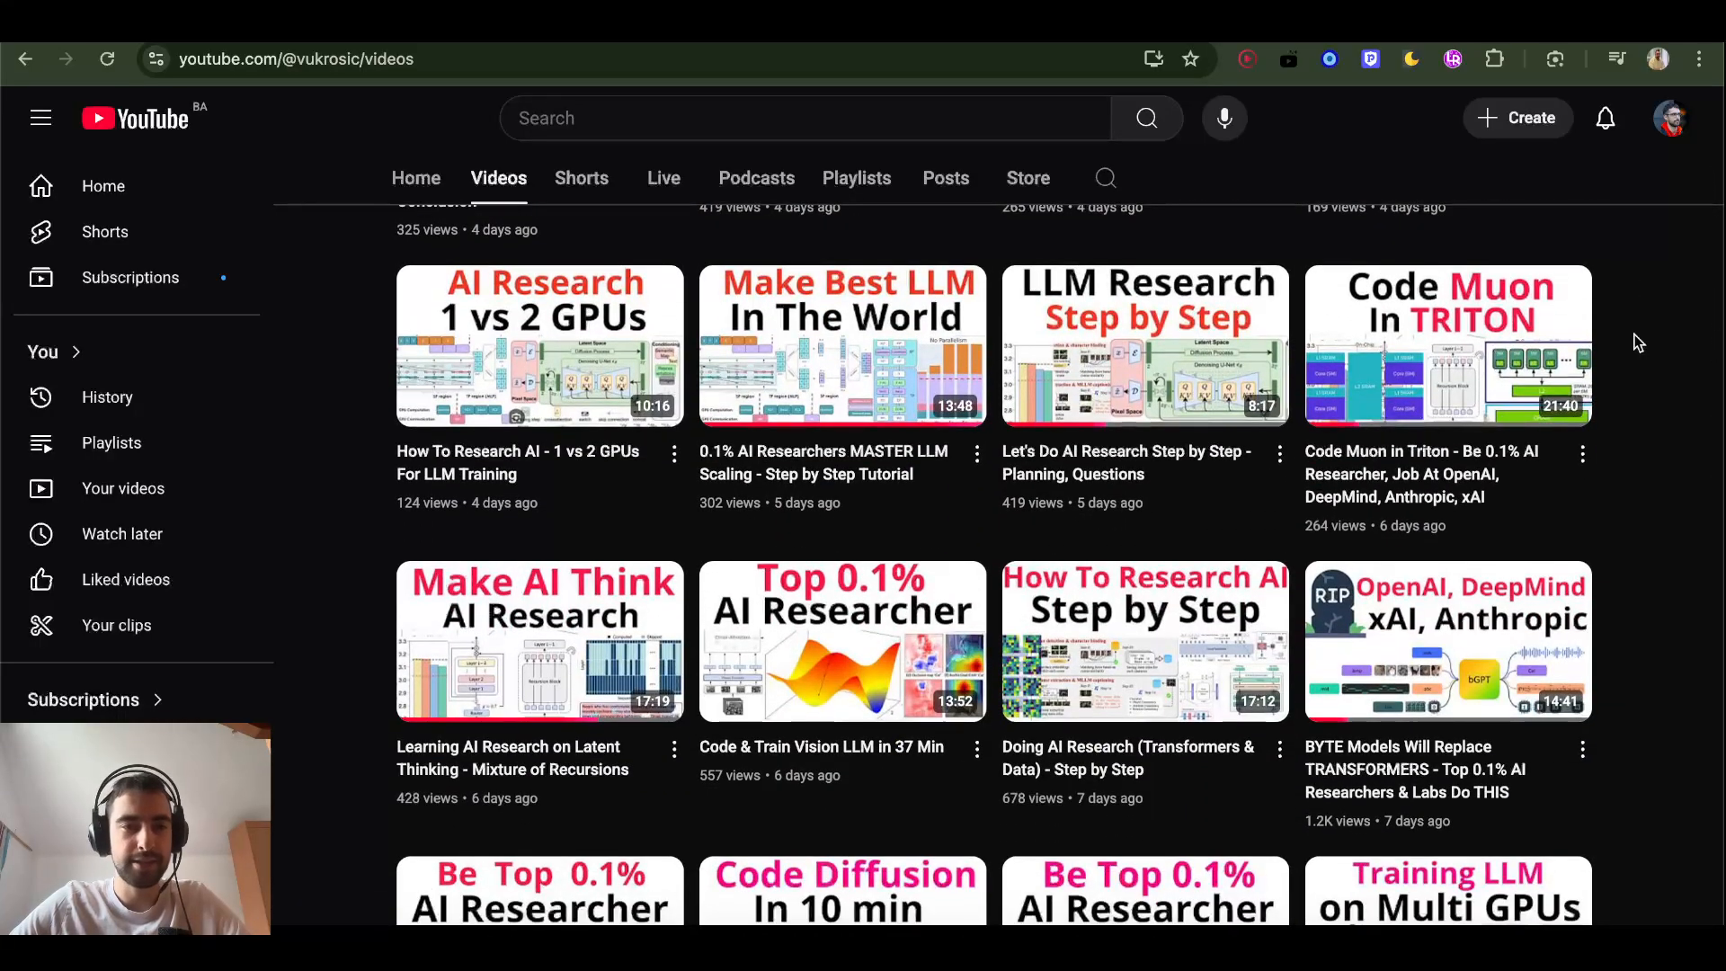